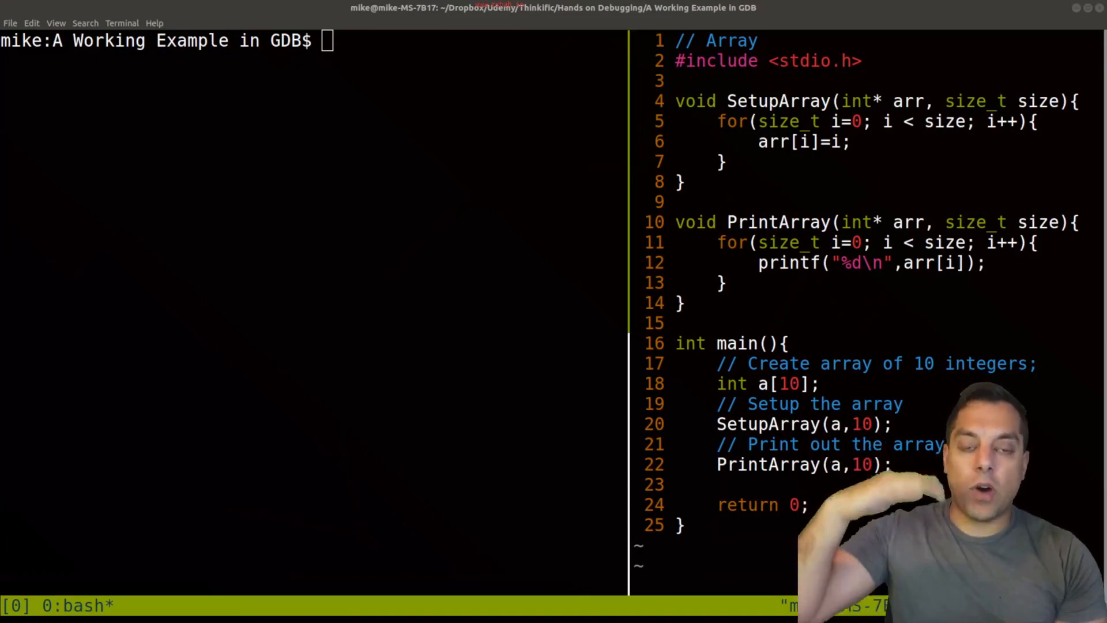
{"action": "mouse_move", "coordinate": [360, 292]}
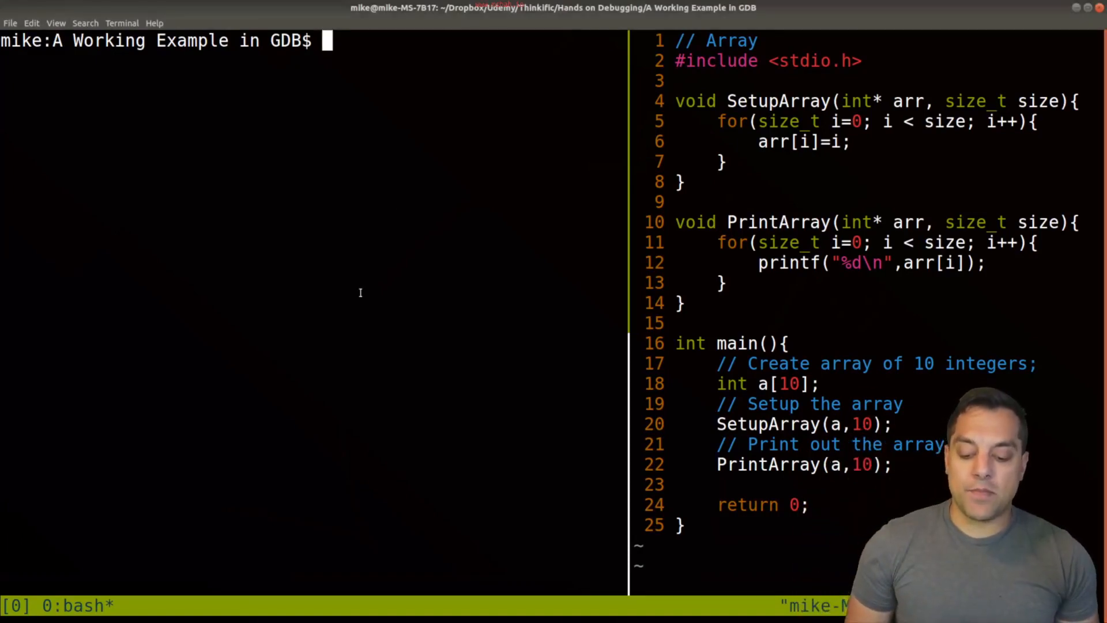
Step: Build a debug-ready executable with gcc -g main.c -o prog
{"action": "type", "text": "gcc -g"}
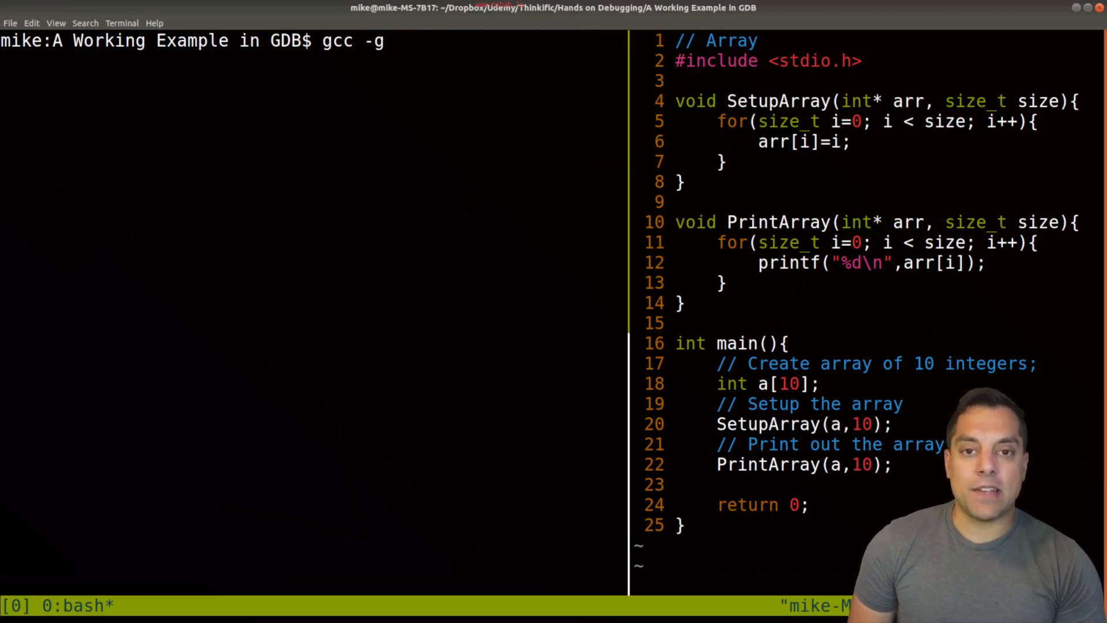
{"action": "type", "text": "main.c -o prog"}
{"action": "type", "text": "make"}
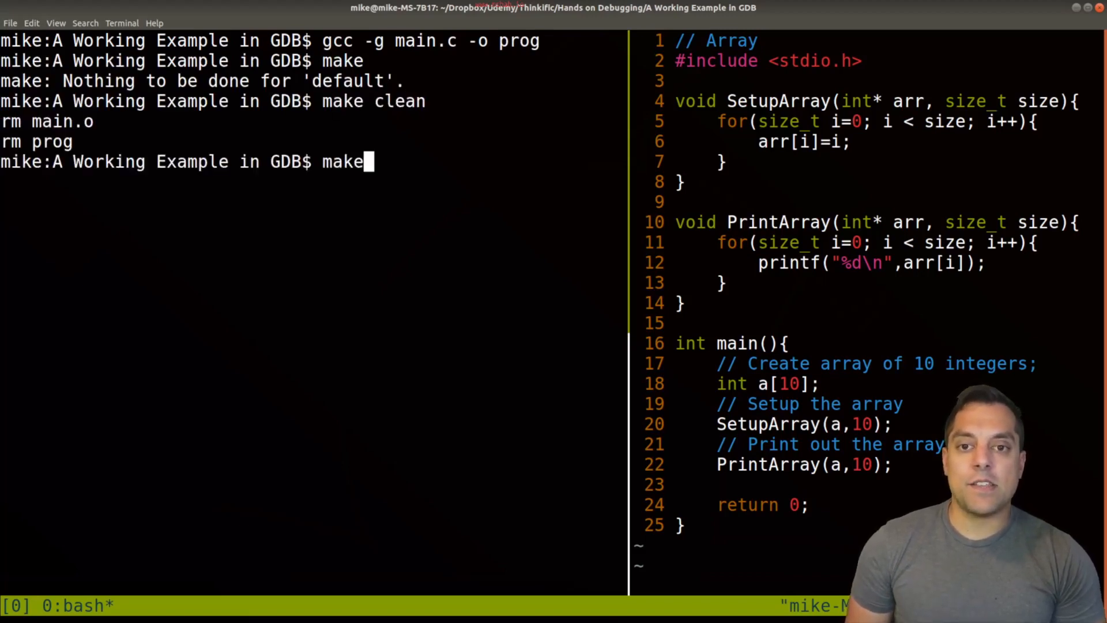
{"action": "key", "text": "Return"}
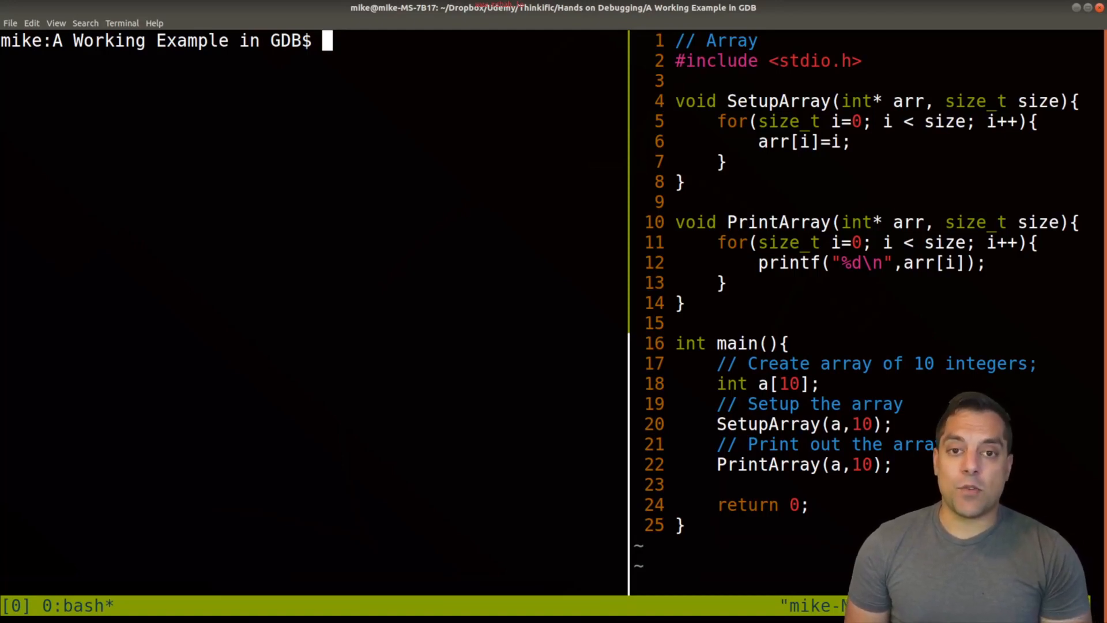
Step: Load prog in GDB, start it, list the source, and restart at main line 16
{"action": "type", "text": "gdb ./prog"}
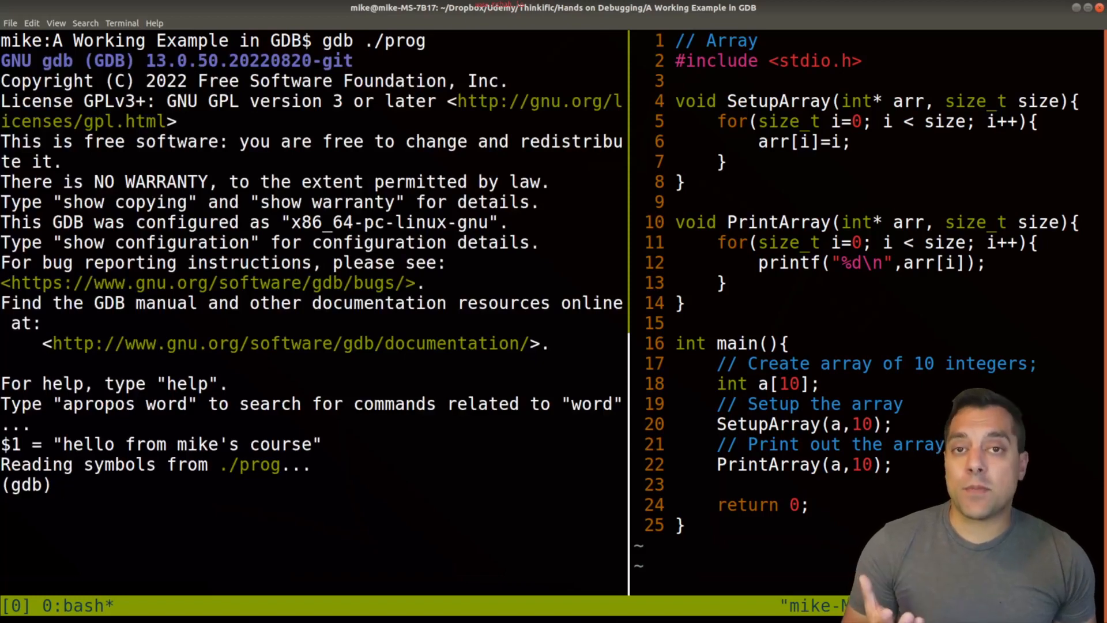
{"action": "double_click", "coordinate": [176, 60]}
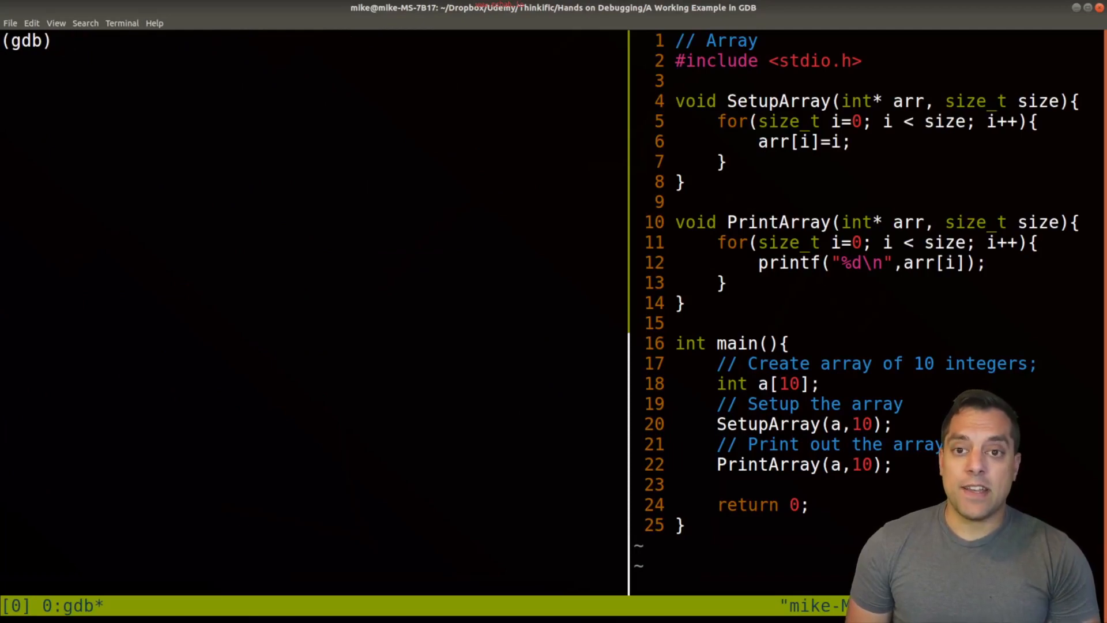
{"action": "type", "text": "start"}
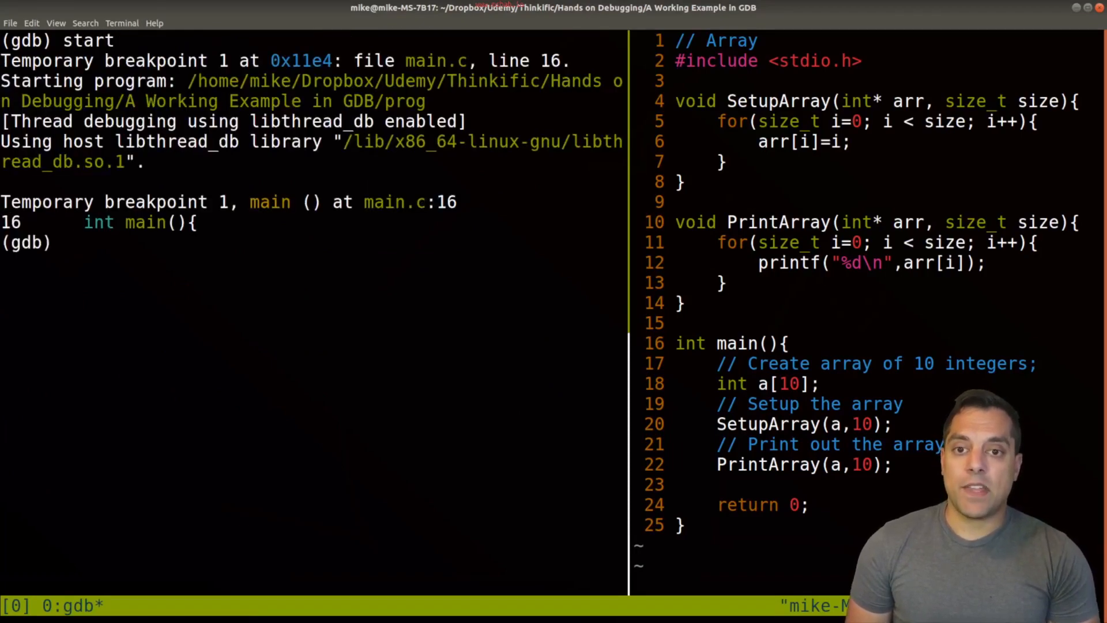
{"action": "type", "text": "list"}
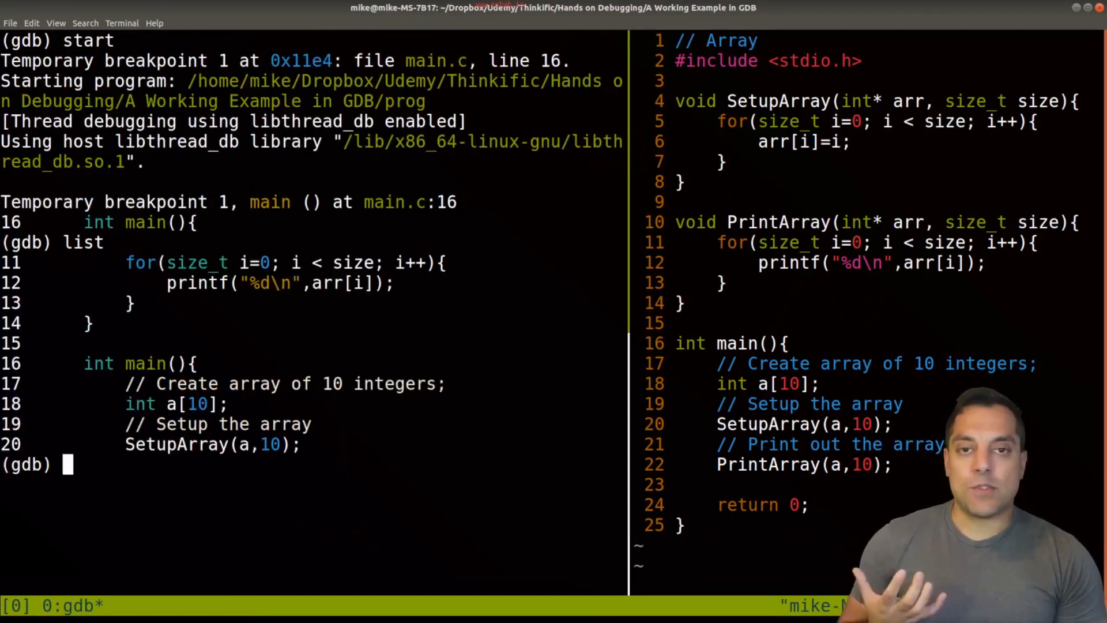
{"action": "type", "text": "n"}
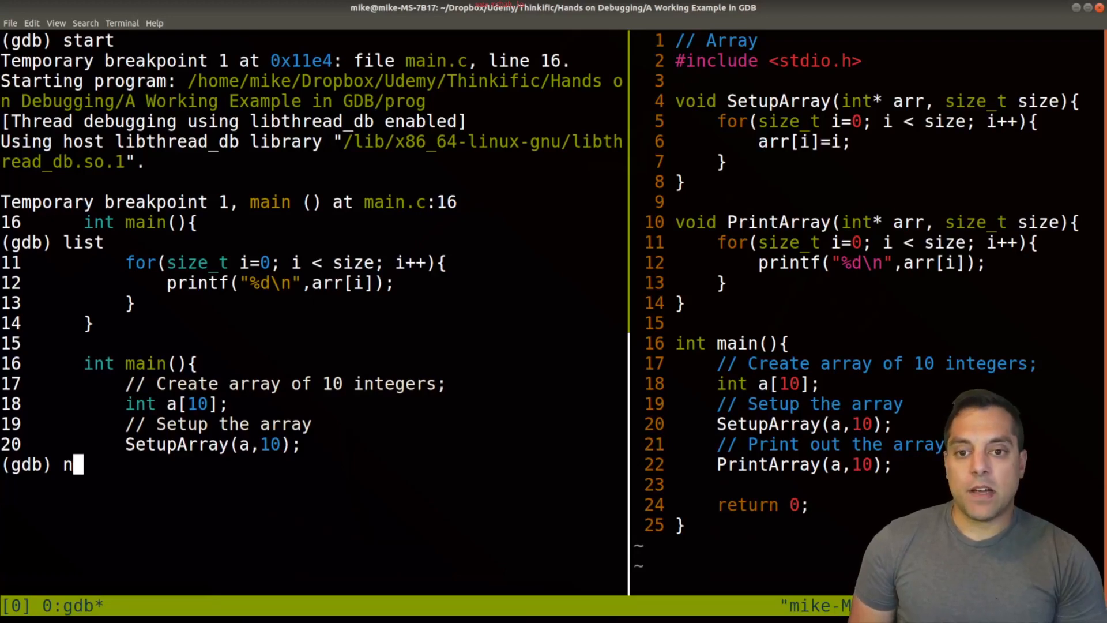
{"action": "type", "text": "et"}
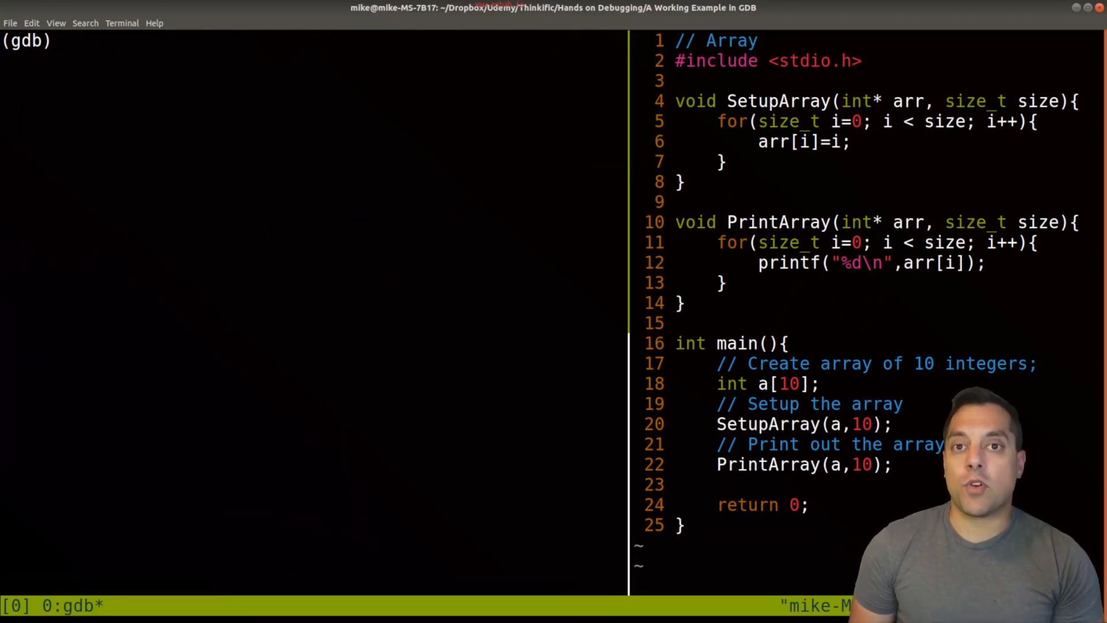
{"action": "type", "text": "start"}
{"action": "type", "text": "y"}
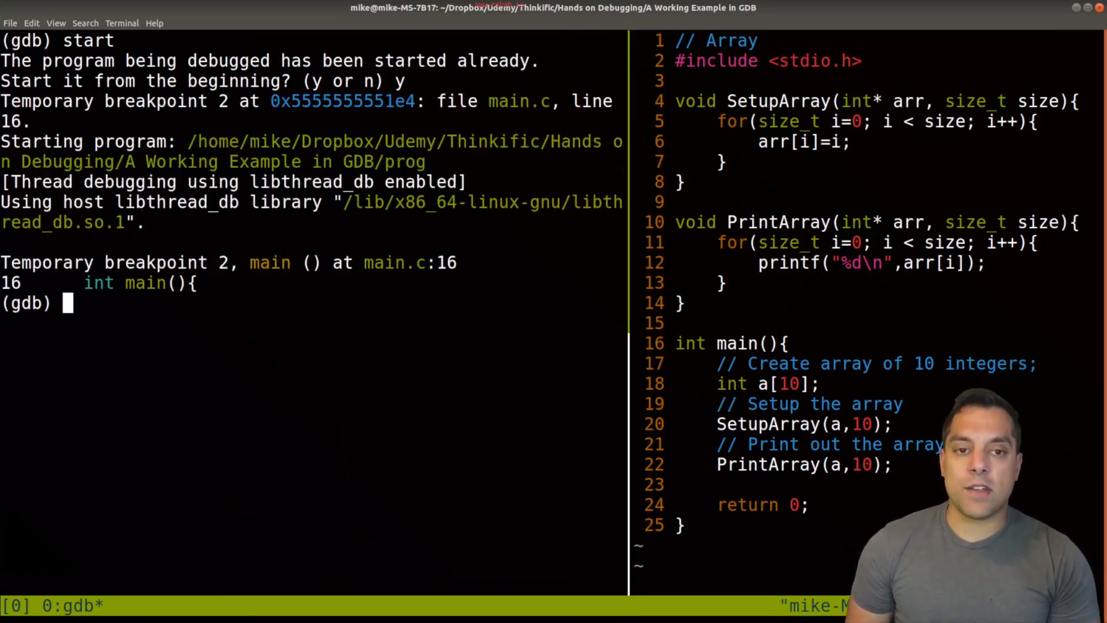
Step: Break on PrintArray and SetupArray, list the breakpoints, and run the program
{"action": "type", "text": "b"}
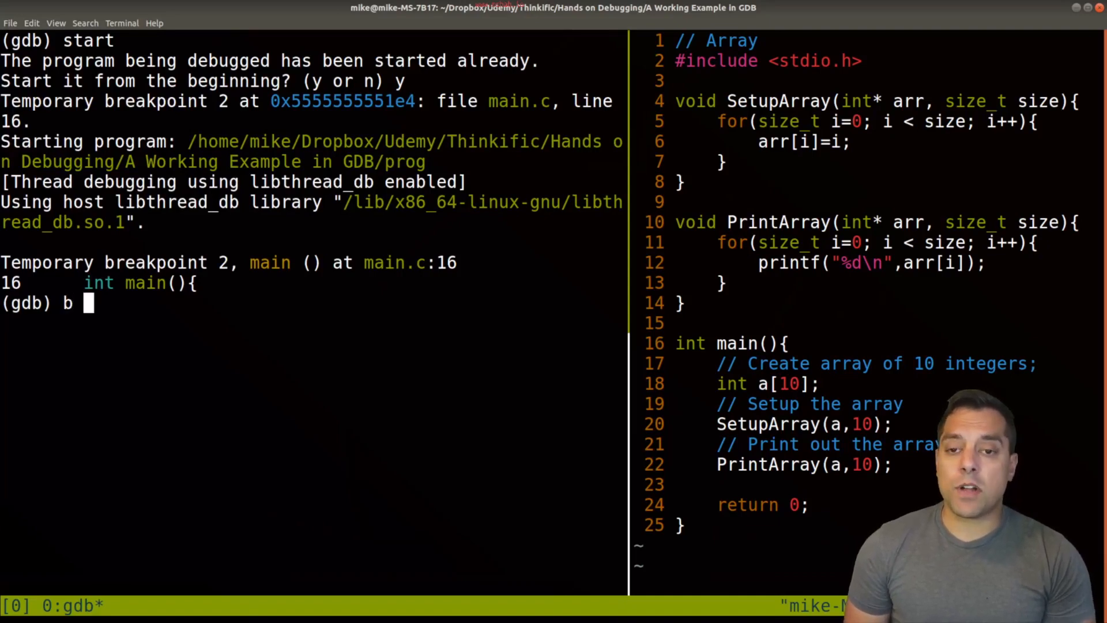
{"action": "type", "text": "PrintArray"}
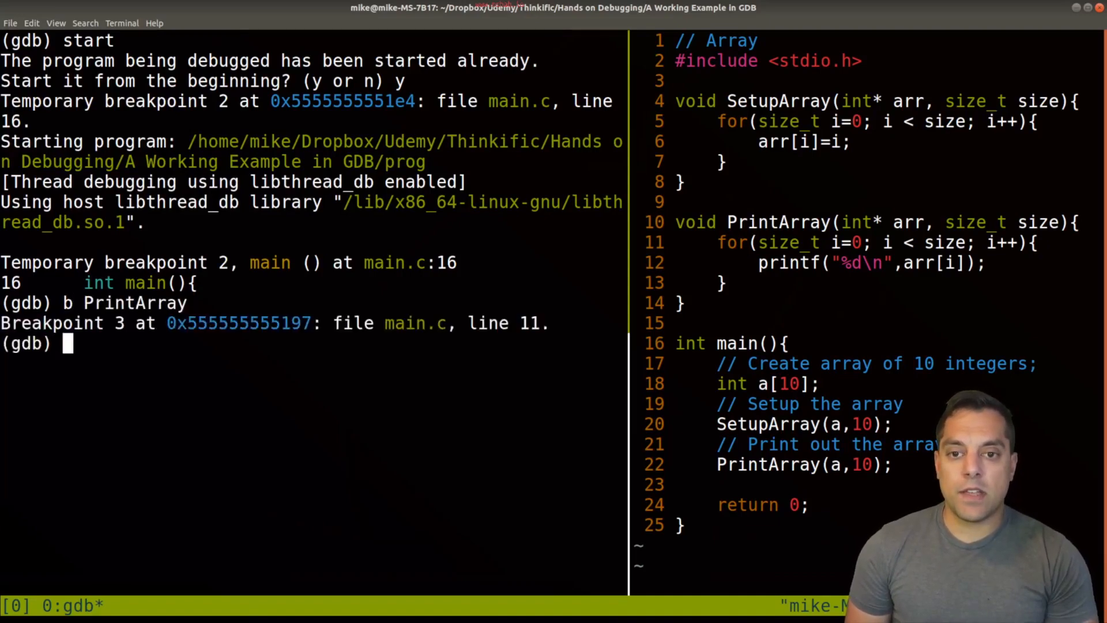
{"action": "type", "text": "b SetupArray"}
{"action": "type", "text": "info"}
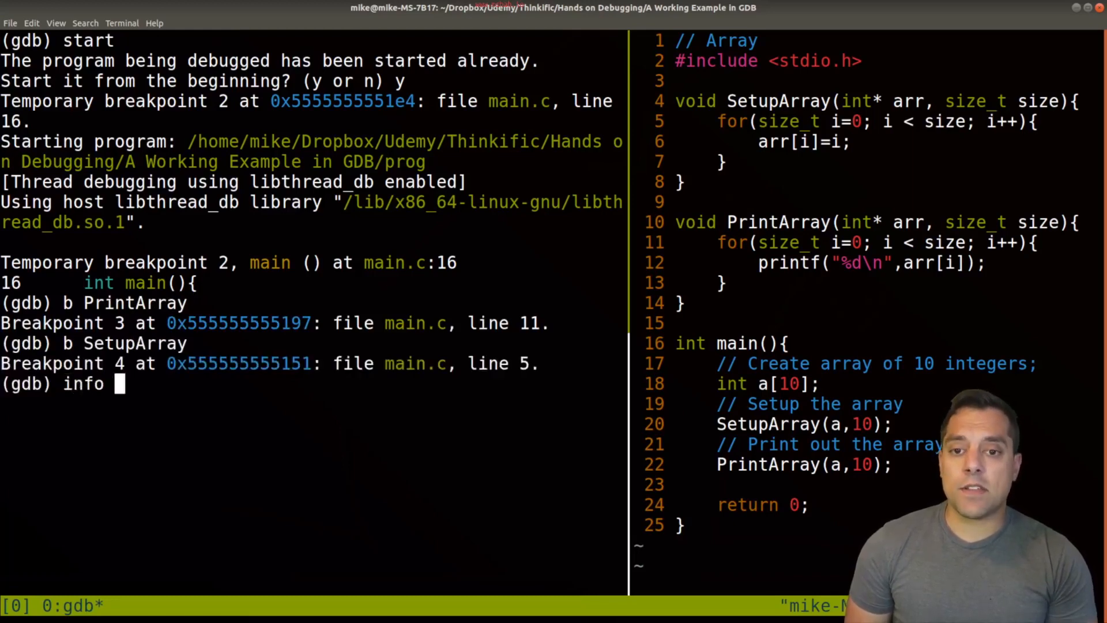
{"action": "type", "text": "breakpoints"}
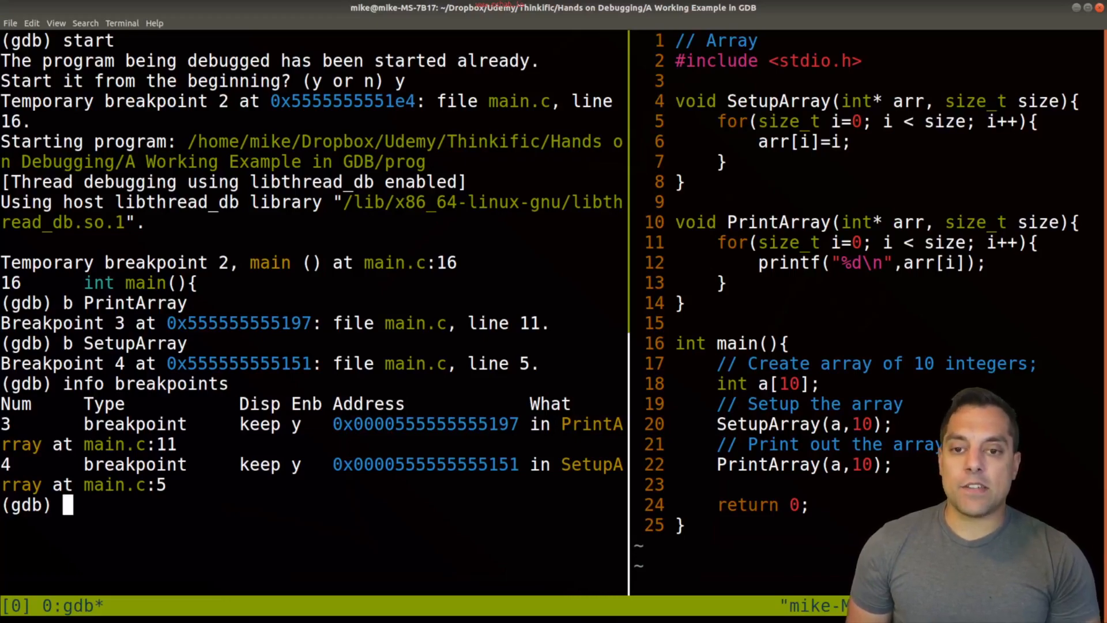
{"action": "type", "text": "r"}
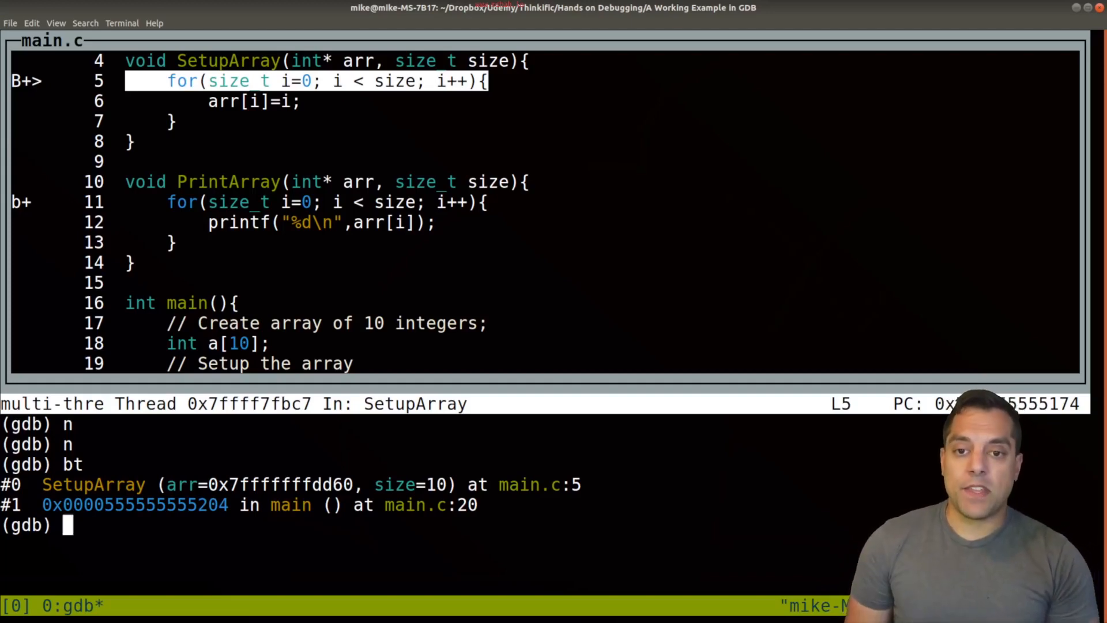
Step: Finish SetupArray so execution reaches the PrintArray breakpoint at line 11
{"action": "type", "text": "finish"}
{"action": "type", "text": "s 100"}
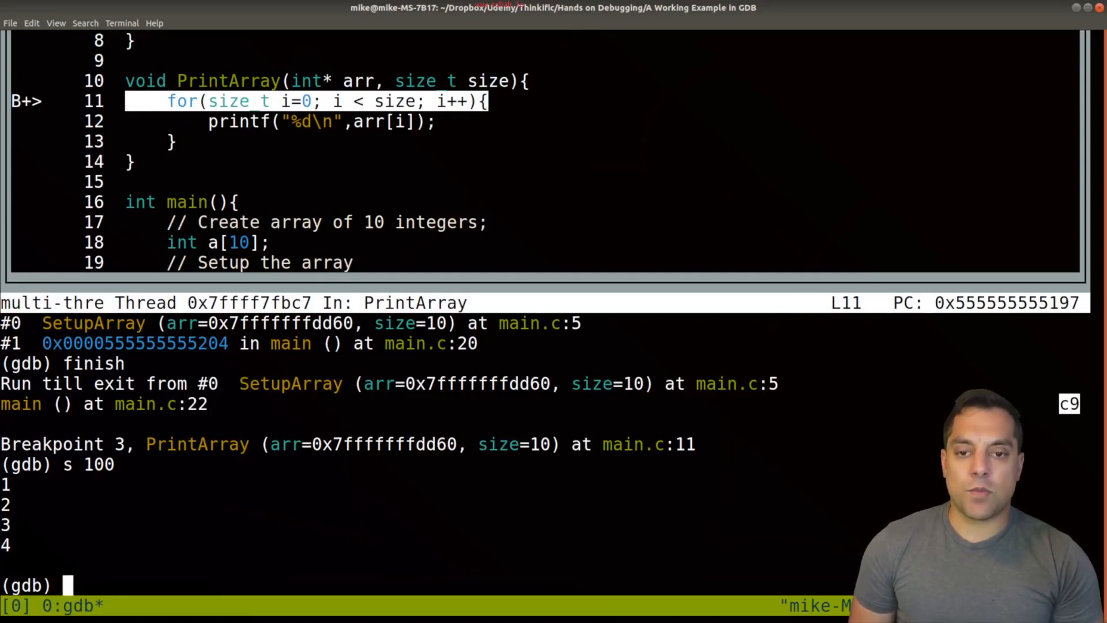
Step: Refresh the TUI and continue the program to a normal exit
{"action": "type", "text": "refresh"}
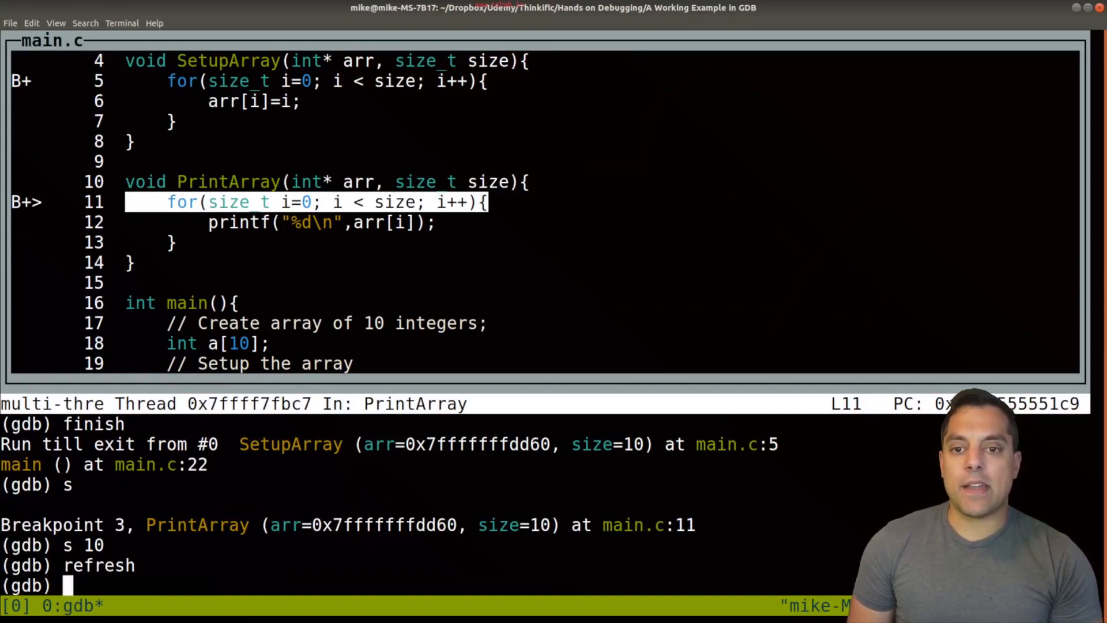
{"action": "type", "text": "continu"}
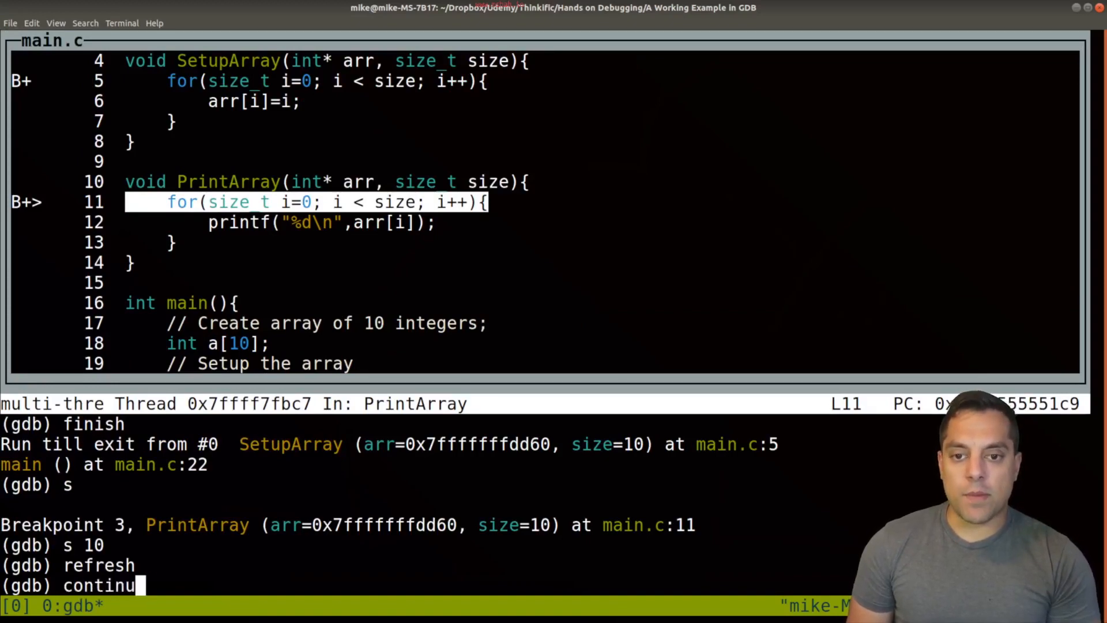
{"action": "key", "text": "Return"}
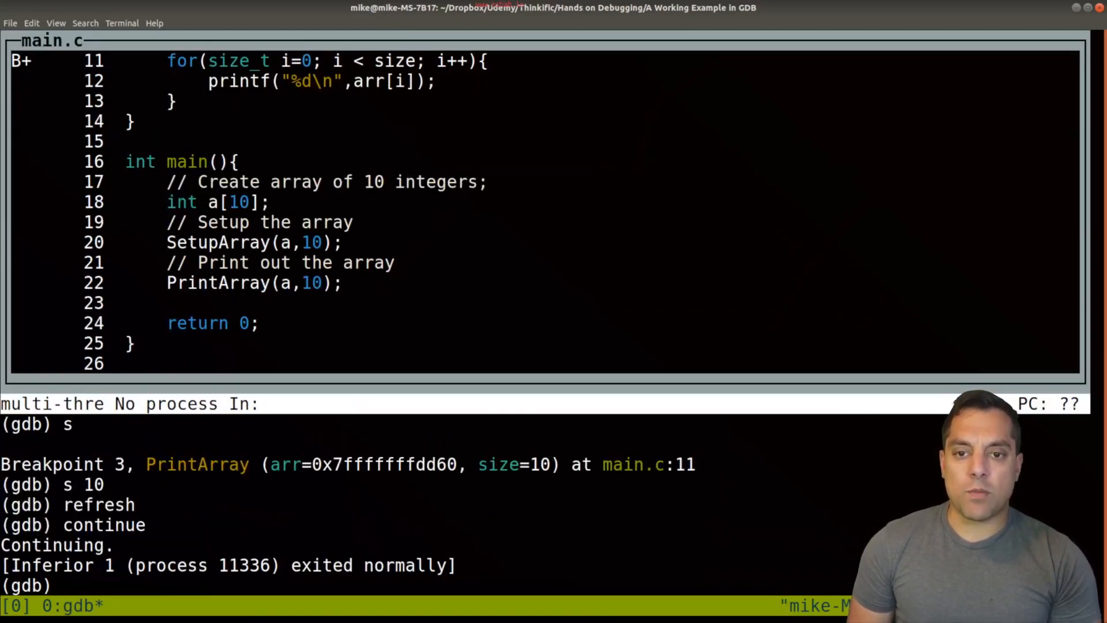
Step: List breakpoints, delete SetupArray's breakpoint 4, and restart at main
{"action": "type", "text": "info brea"}
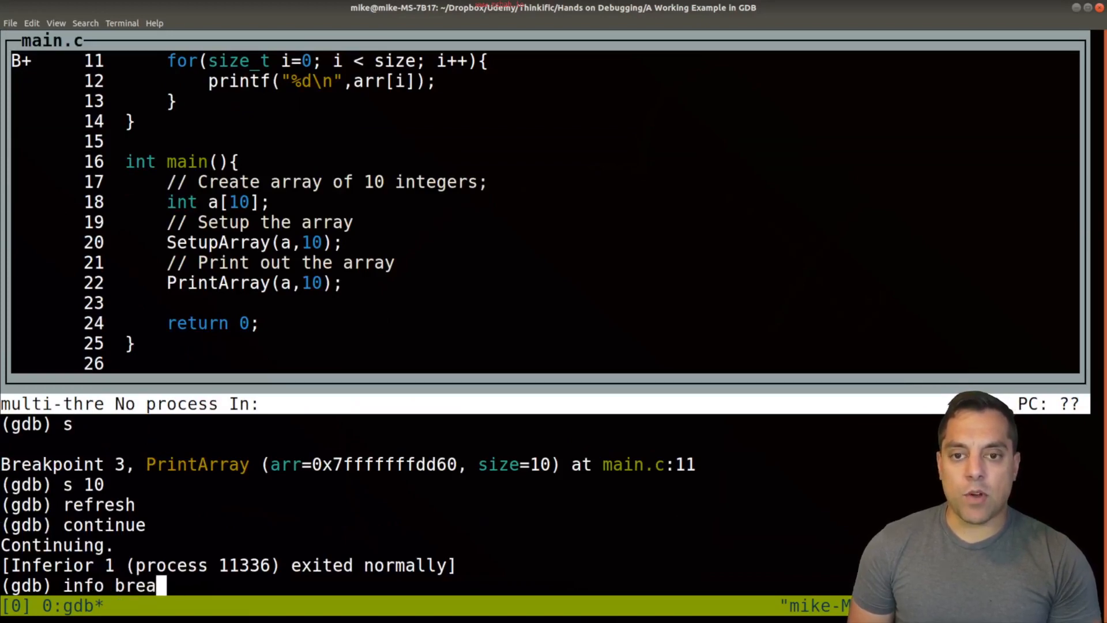
{"action": "key", "text": "Return"}
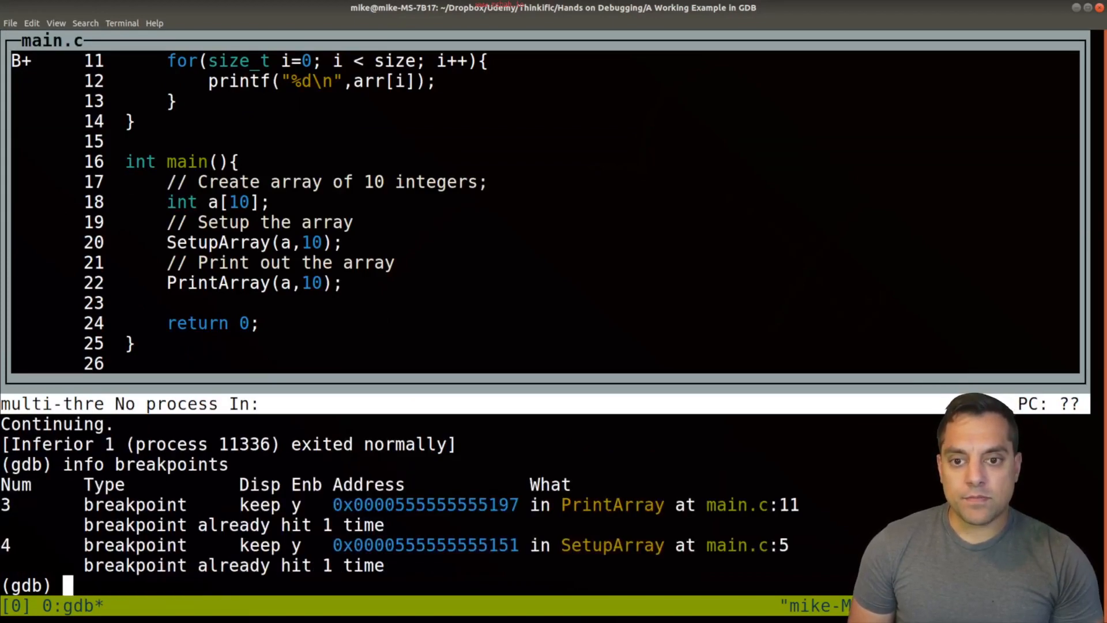
{"action": "type", "text": "del 4"}
{"action": "type", "text": "c"}
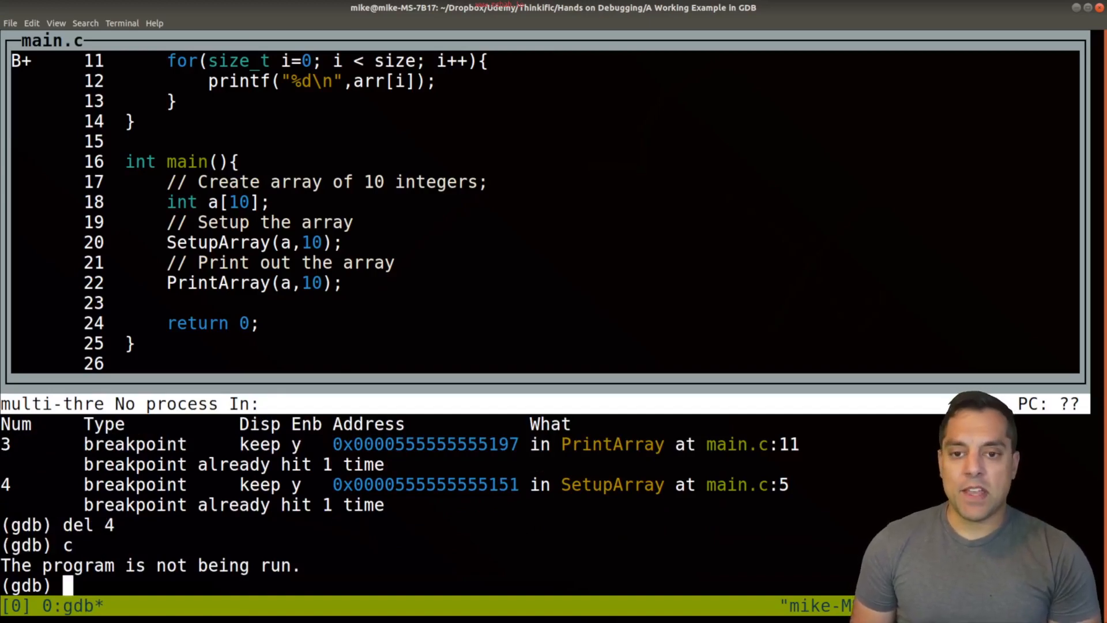
{"action": "type", "text": "startt"}
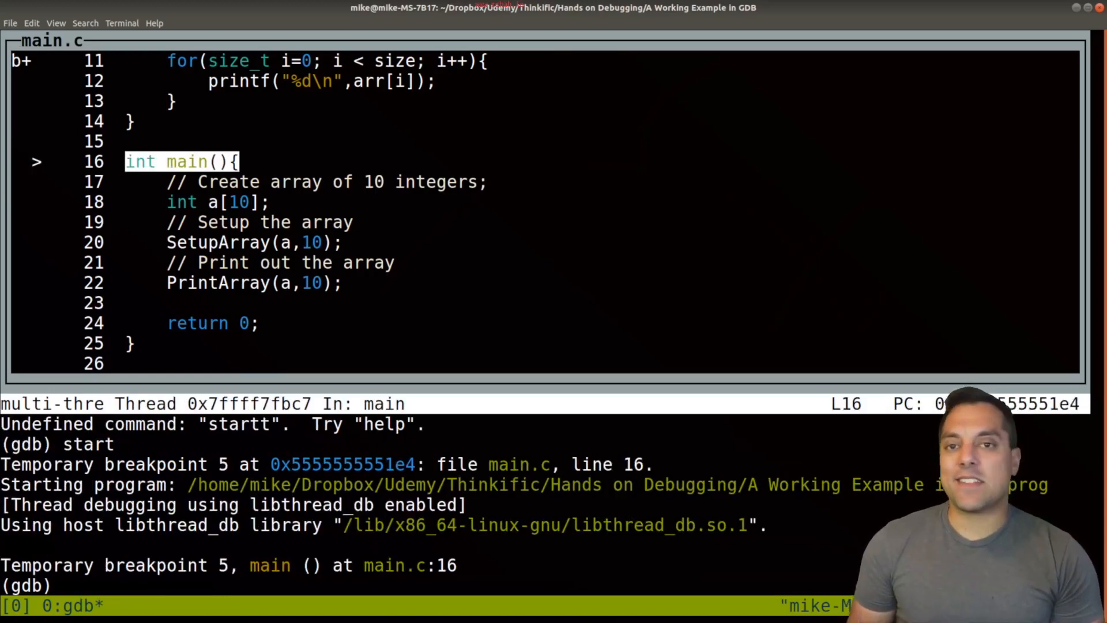
Step: Show threads, print array a and its int [10] type, then quit GDB
{"action": "type", "text": "info threads"}
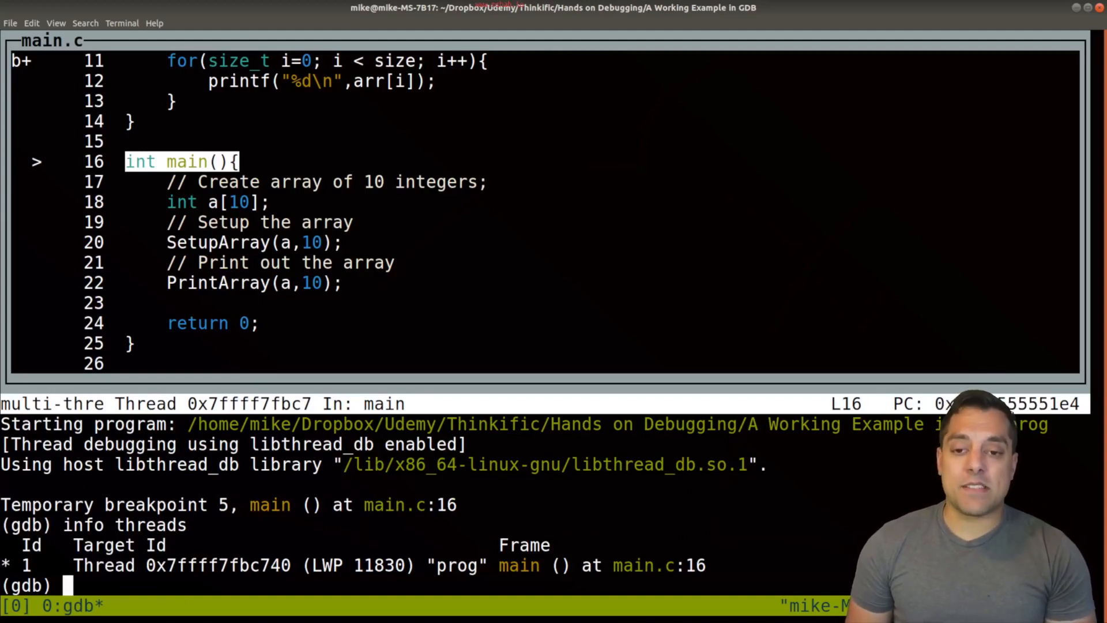
{"action": "type", "text": "print a"}
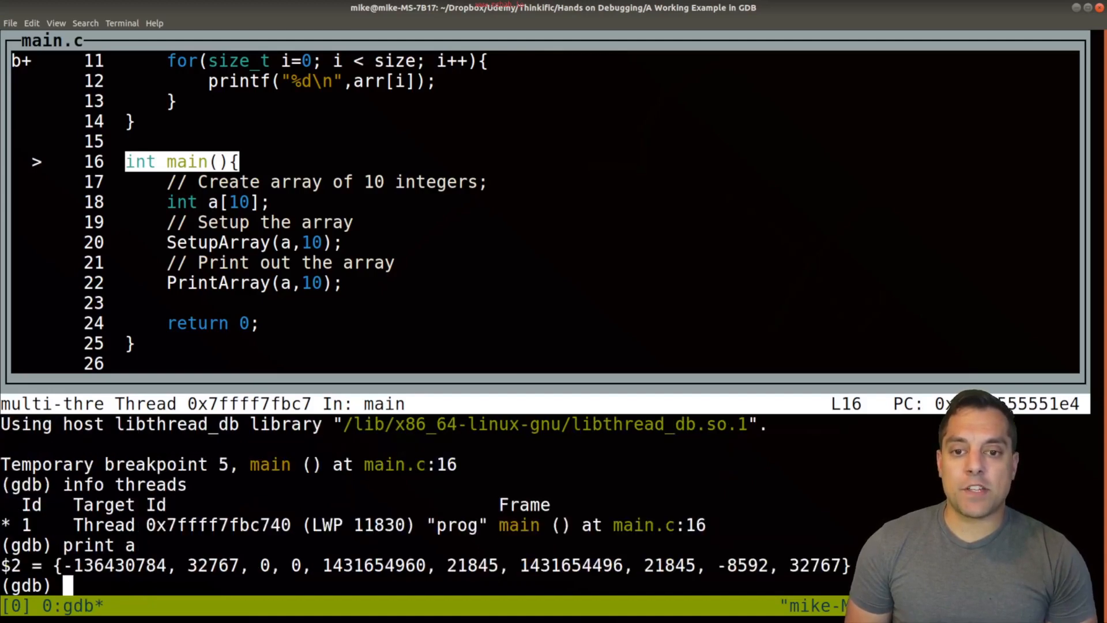
{"action": "type", "text": "whatis a"}
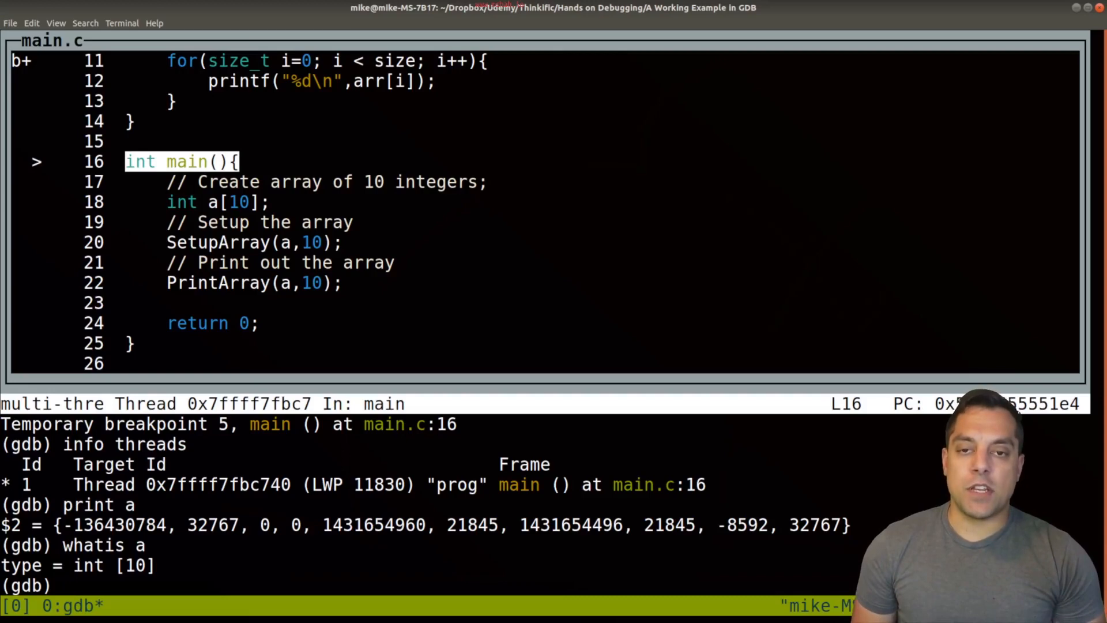
{"action": "type", "text": "q"}
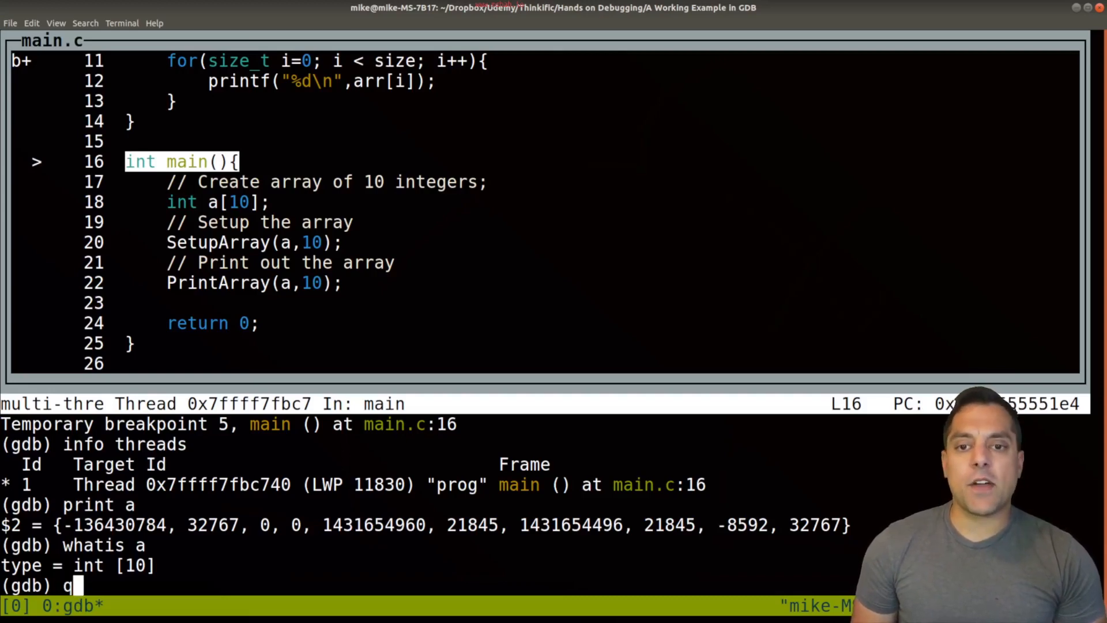
{"action": "key", "text": "Return"}
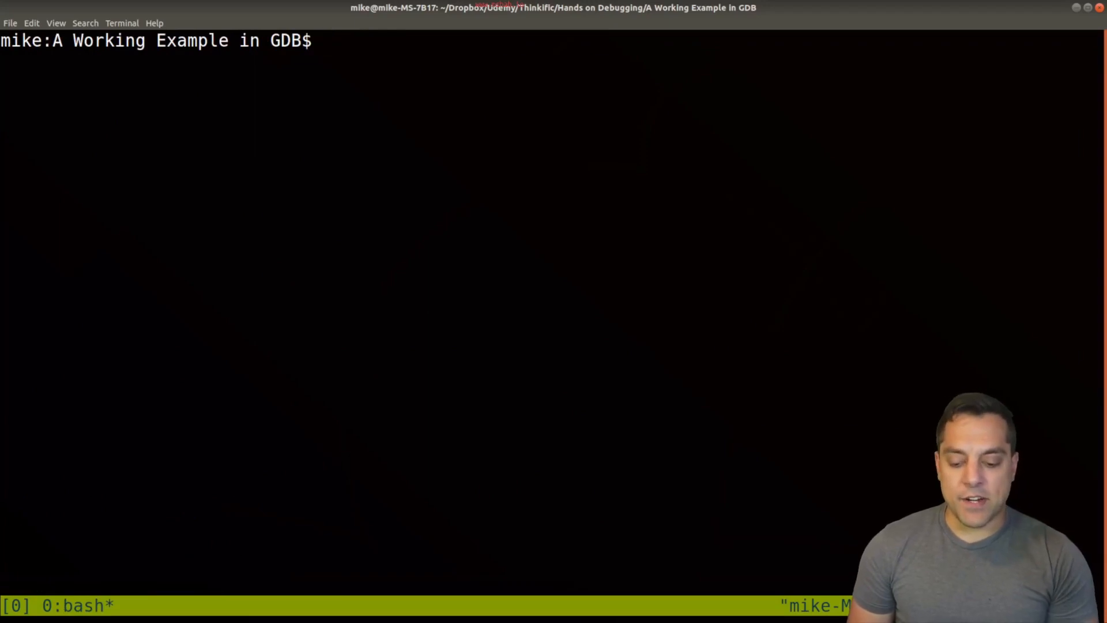
Step: Open main.c in Vim and add int x = 42, int* px = NULL and *px = 42 to main
{"action": "type", "text": "vim m"}
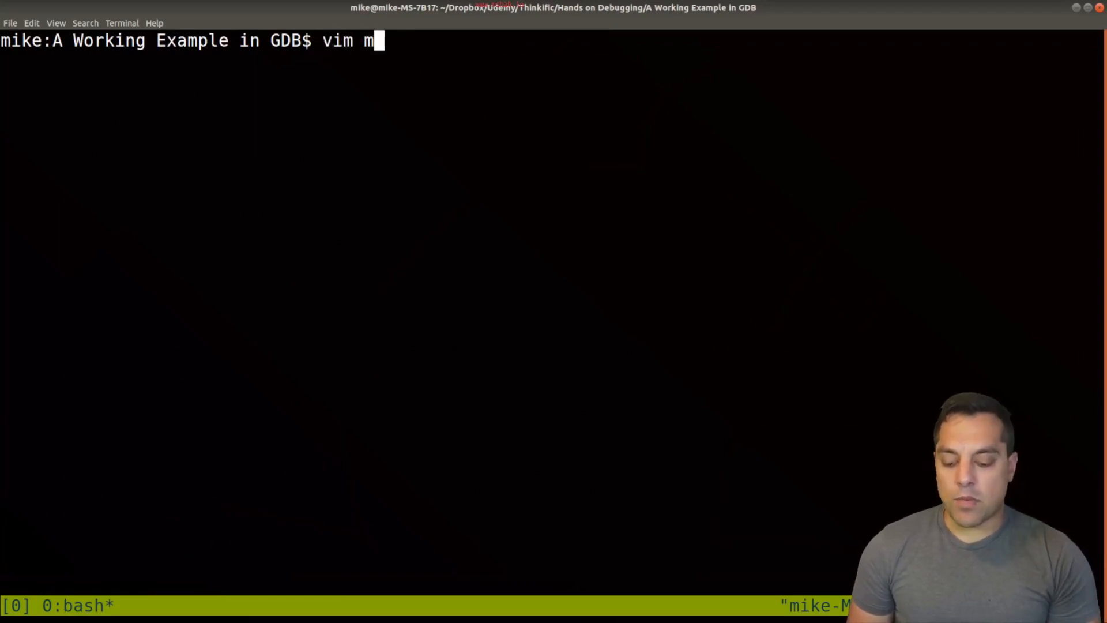
{"action": "key", "text": "Return"}
{"action": "type", "text": "int"}
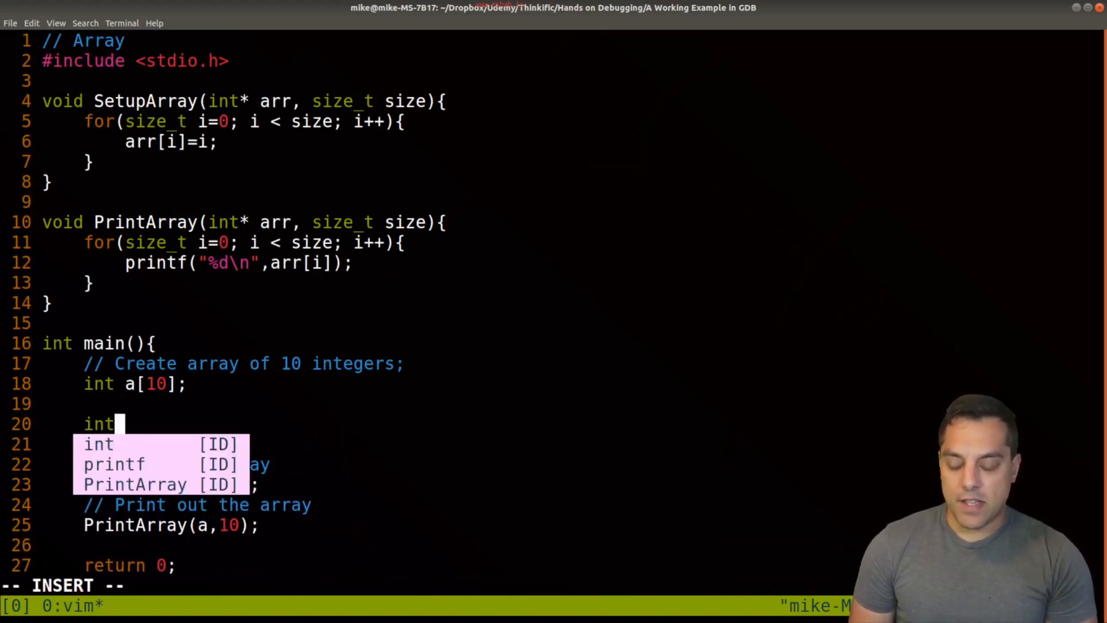
{"action": "type", "text": "x"}
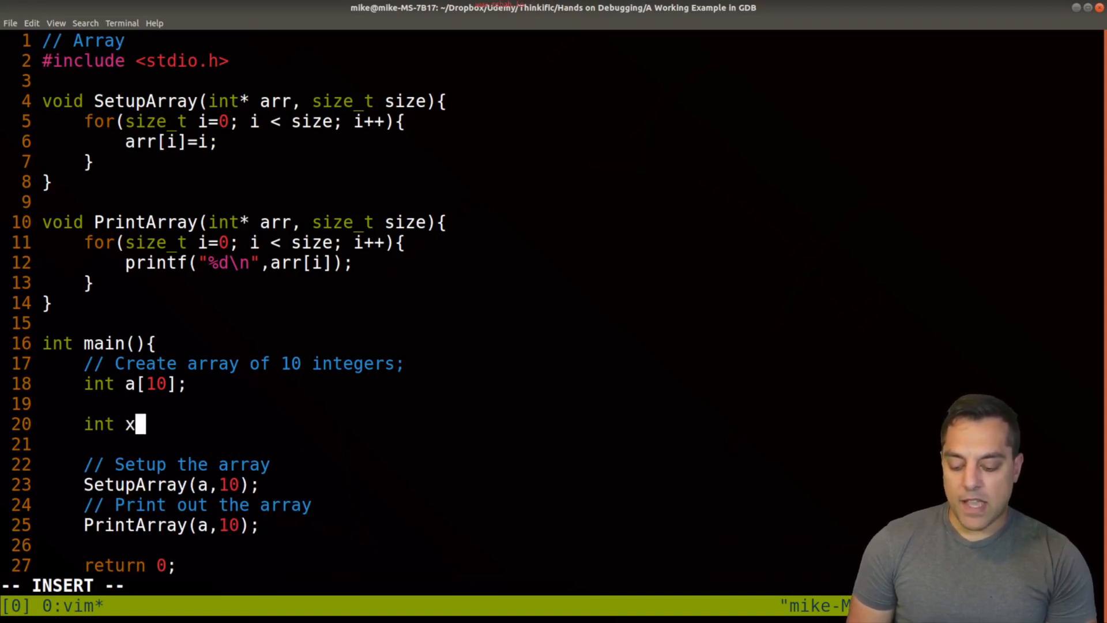
{"action": "type", "text": "= 42;"}
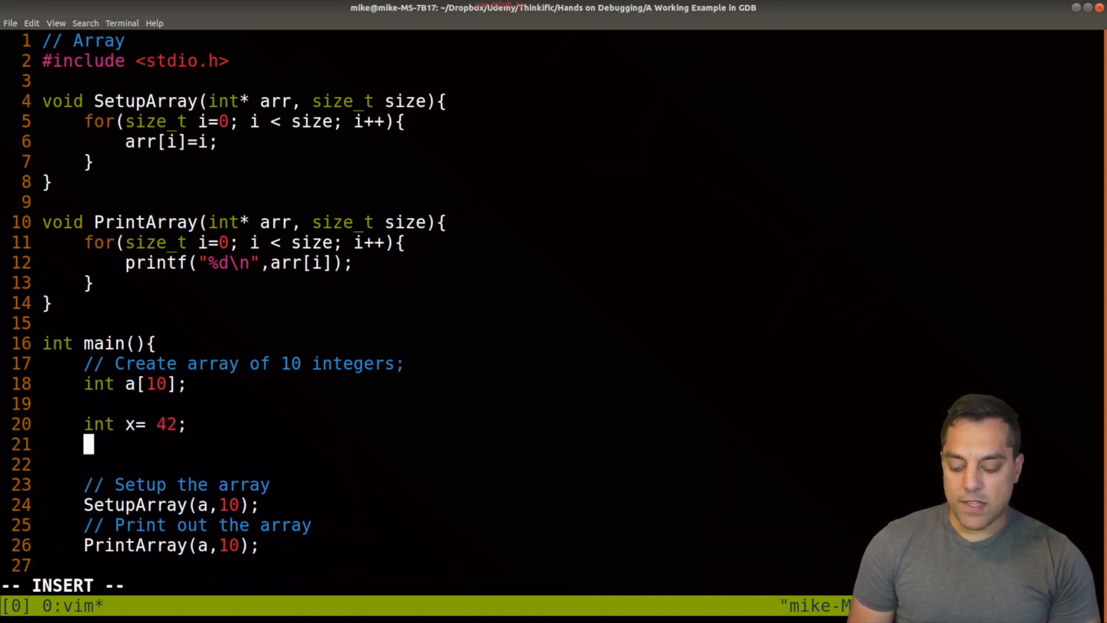
{"action": "type", "text": "int* px"}
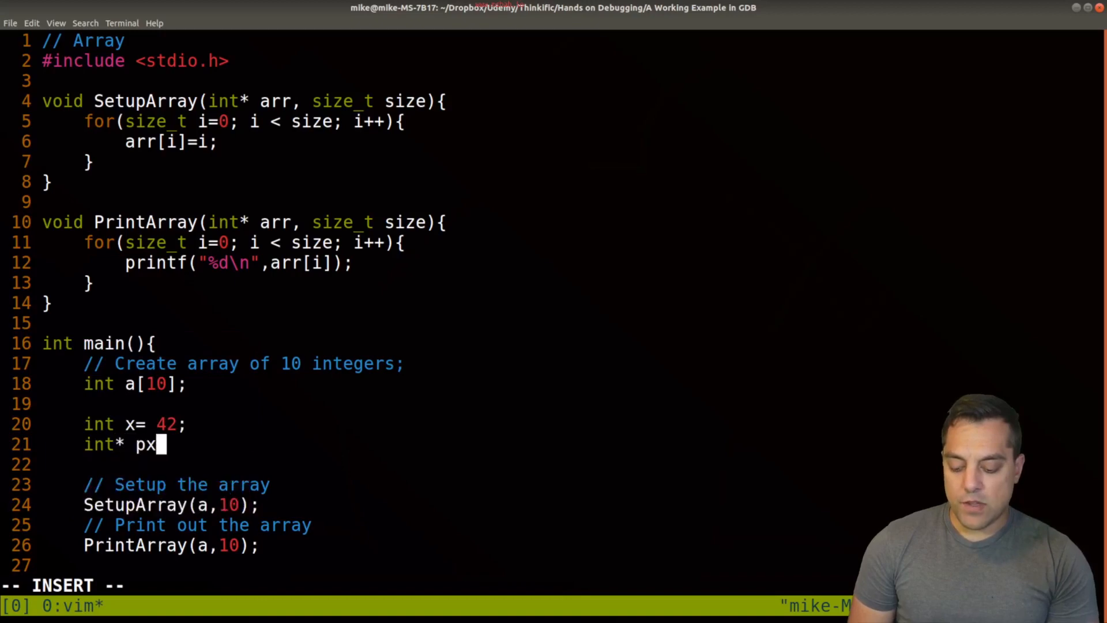
{"action": "type", "text": "= NULL;"}
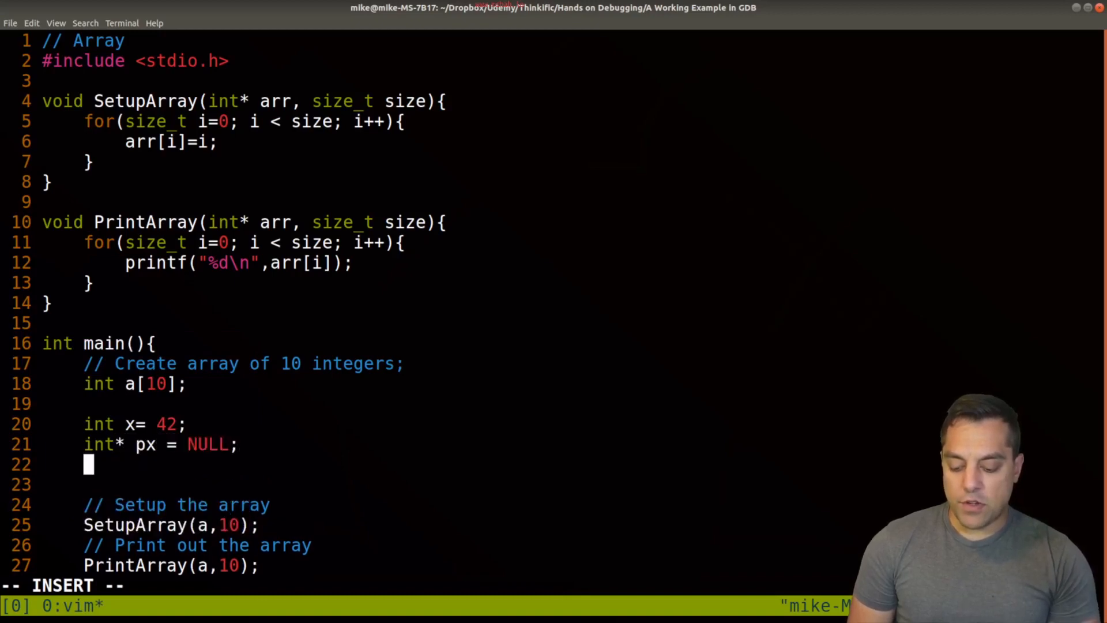
{"action": "type", "text": "p"}
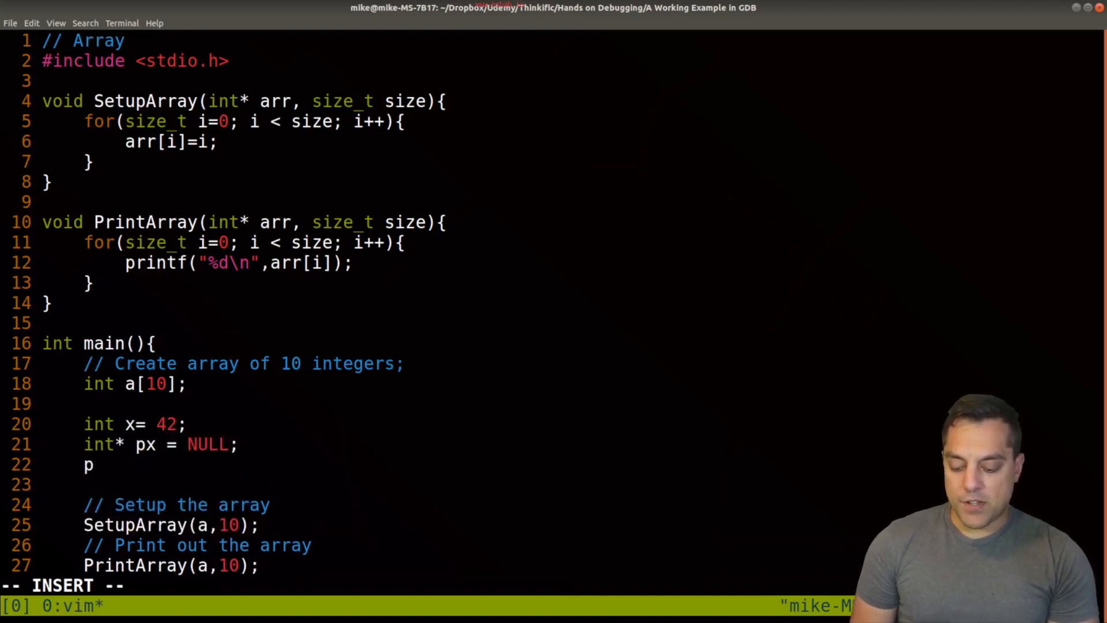
{"action": "type", "text": "px ="}
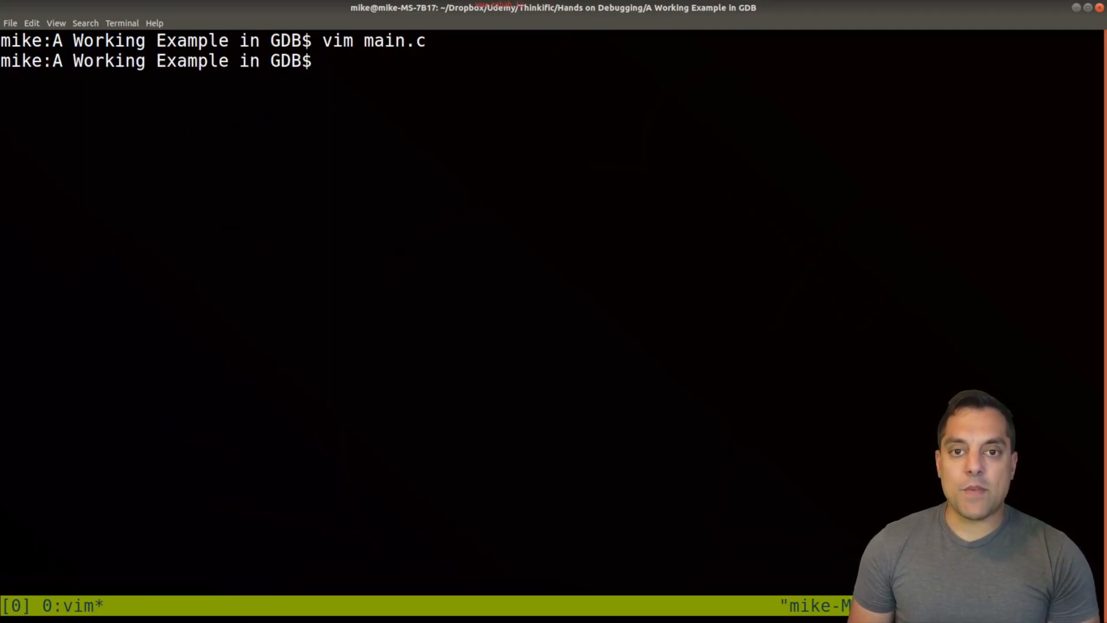
Step: Rebuild prog from the edited main.c with make
{"action": "type", "text": "make"}
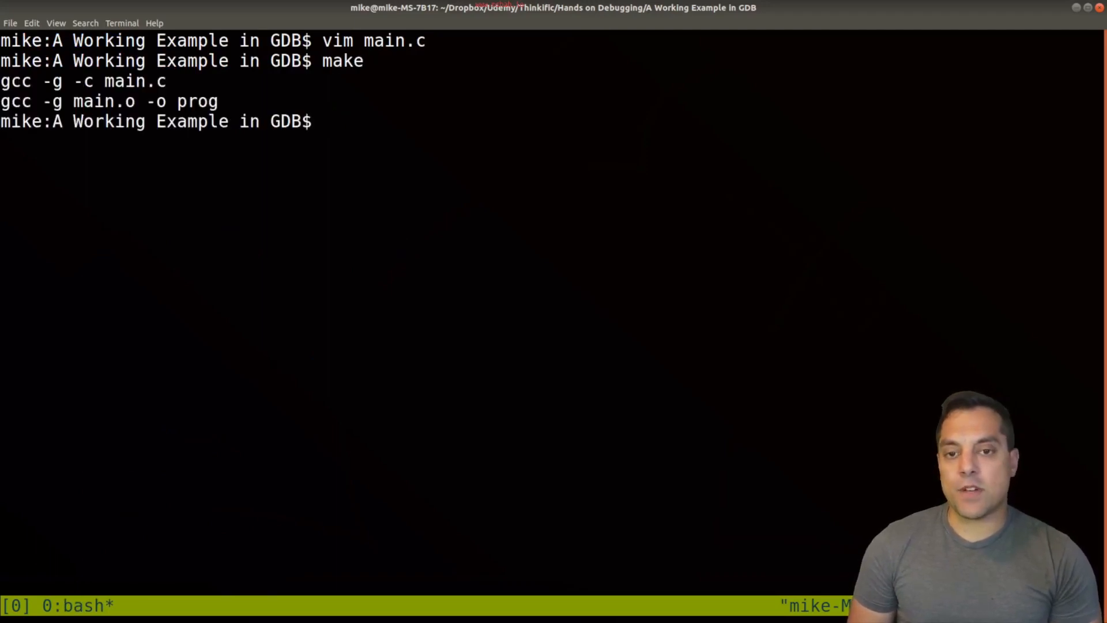
{"action": "type", "text": "./pro"}
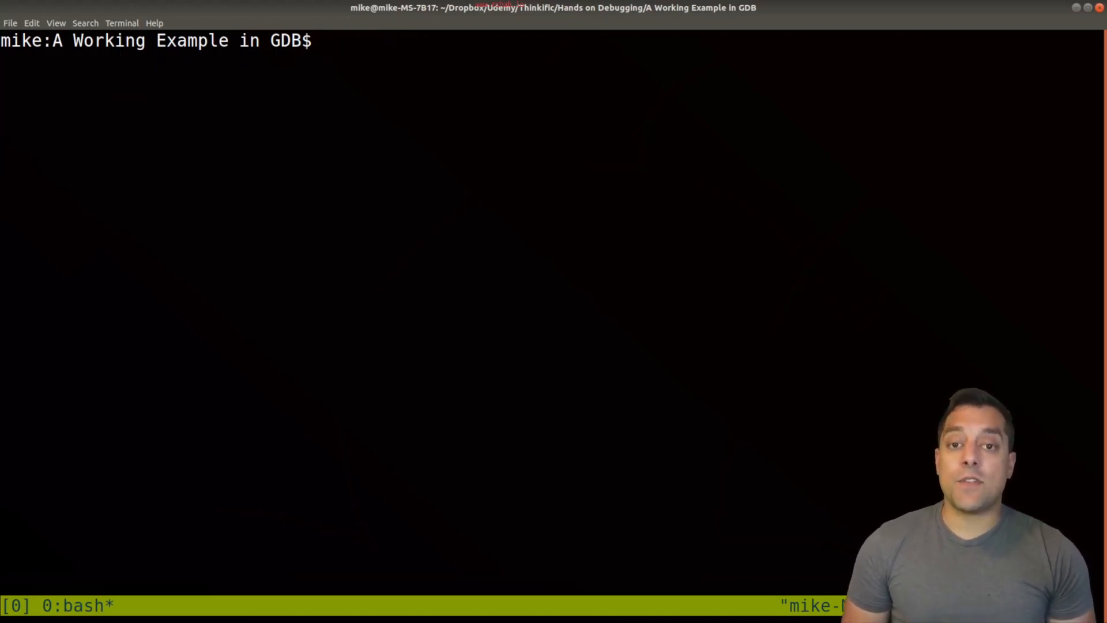
{"action": "type", "text": "mak"}
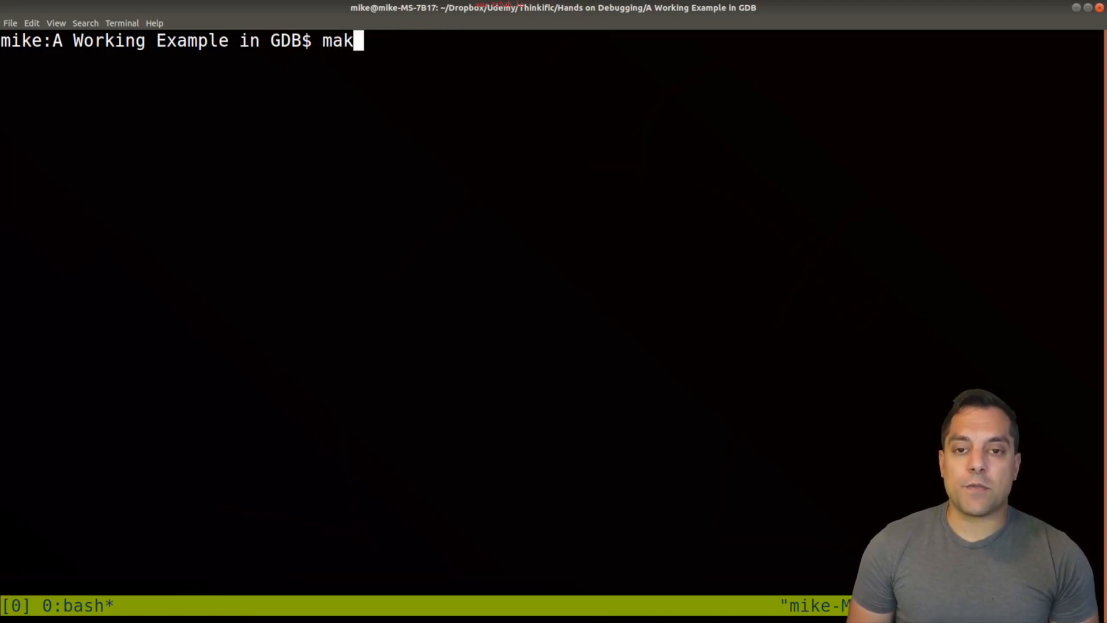
Step: Launch prog in GDB TUI, retrying after the misspelled --silient option is rejected
{"action": "type", "text": "gdb --tui --"}
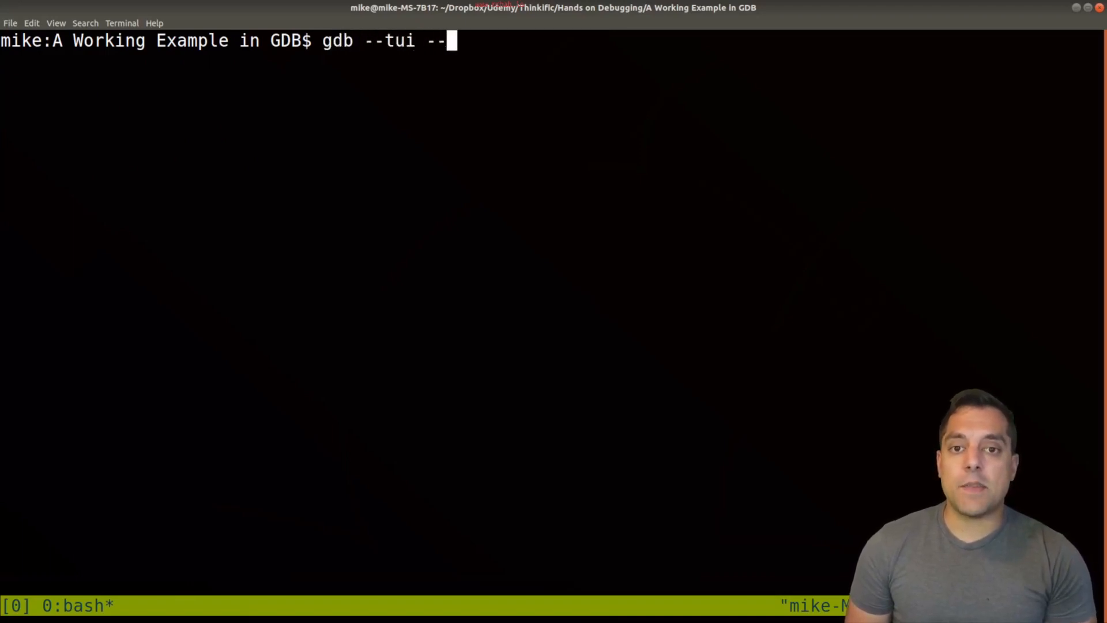
{"action": "type", "text": "silient ./p"}
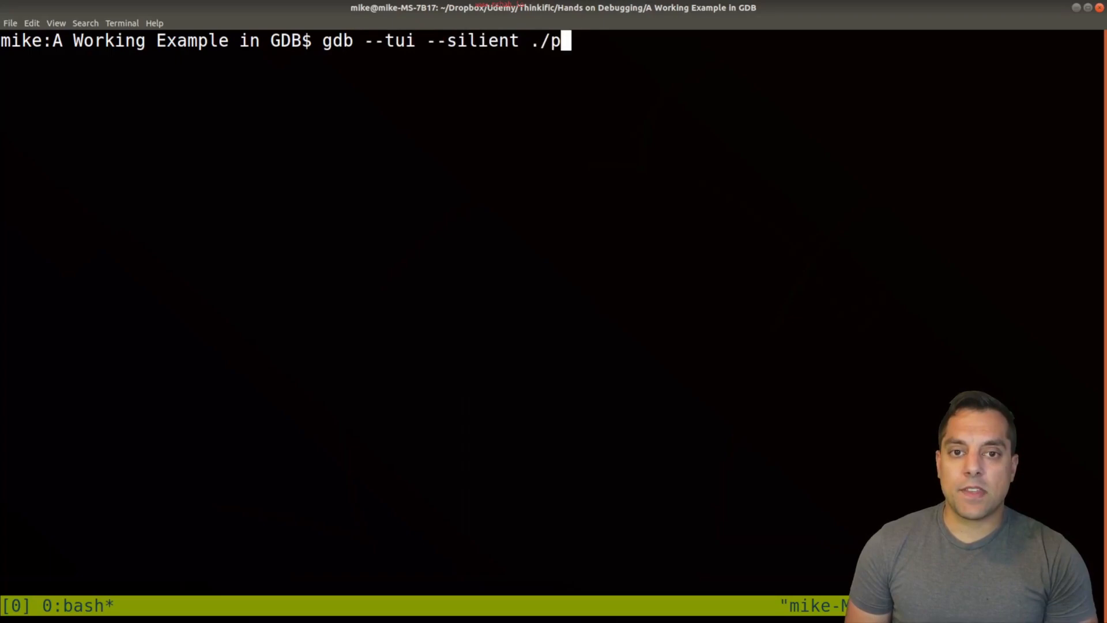
{"action": "key", "text": "Return"}
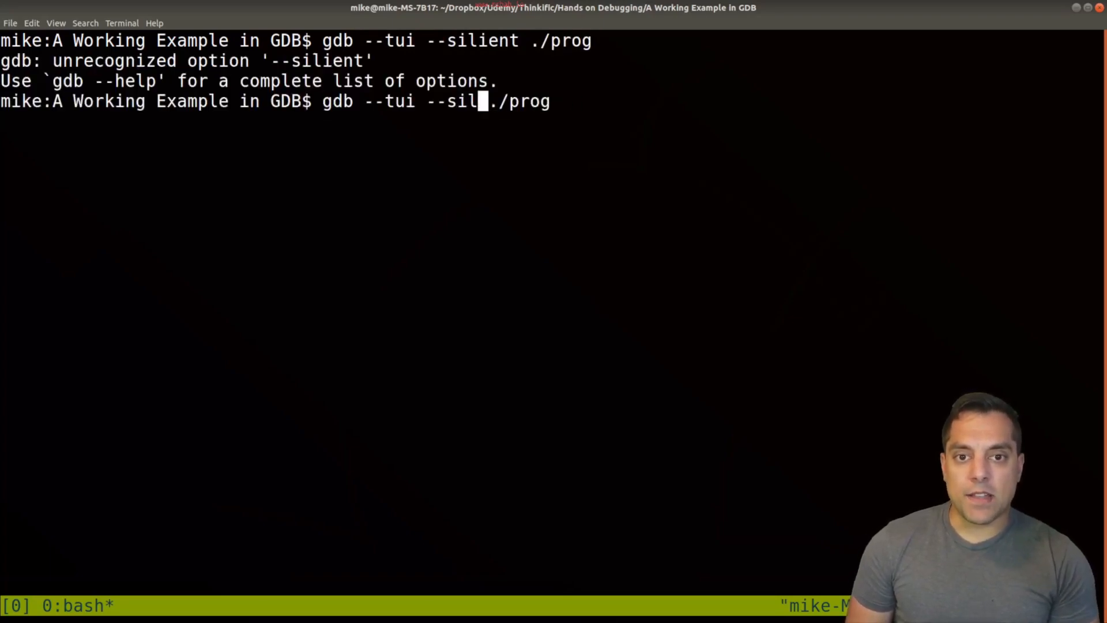
{"action": "key", "text": "Return"}
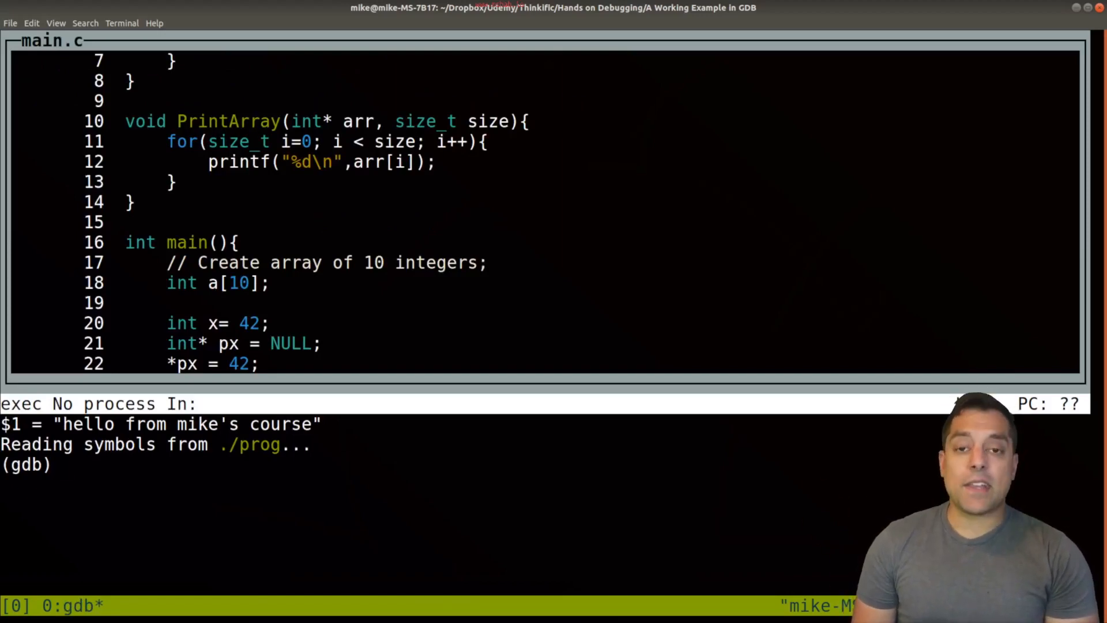
Step: Run prog to the SIGSEGV at line 22, show the backtrace, and print px (0x0)
{"action": "type", "text": "run"}
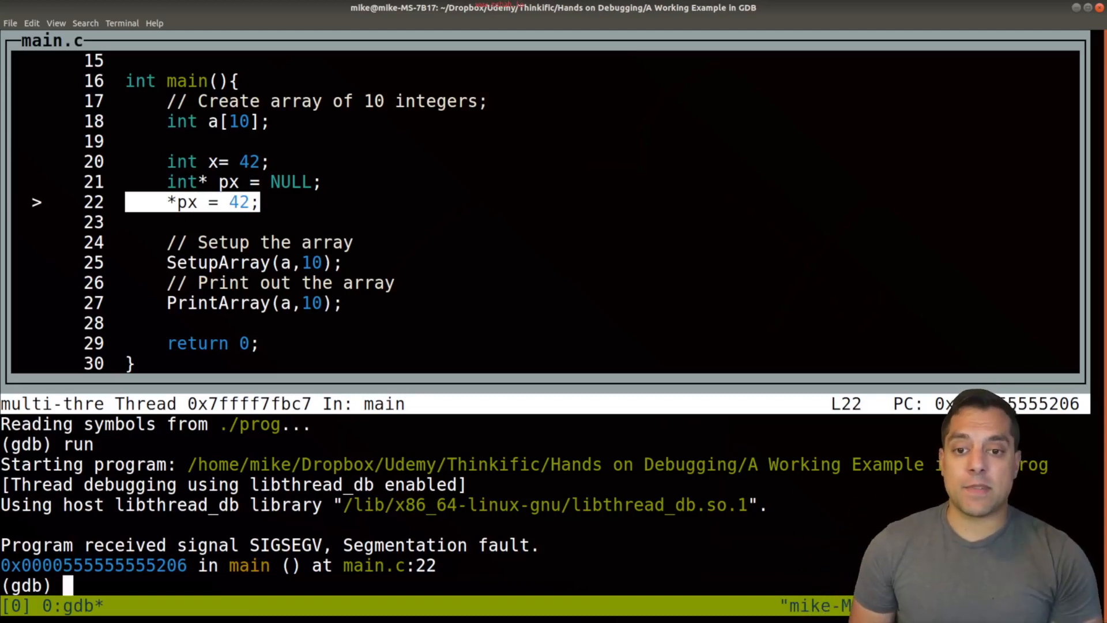
{"action": "type", "text": "bt"}
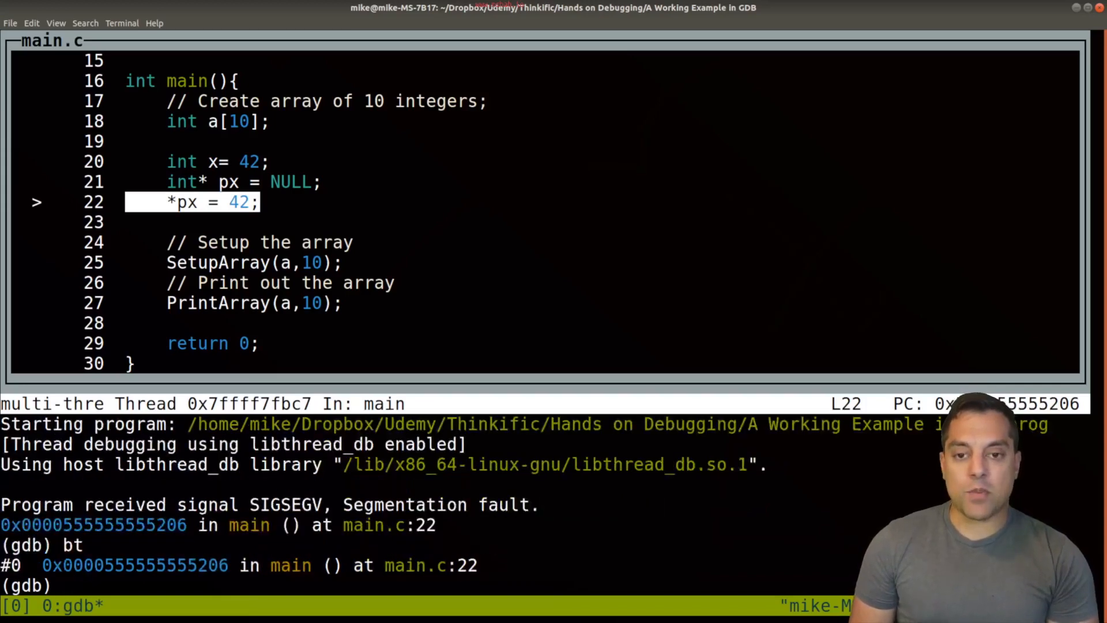
{"action": "type", "text": "print px"}
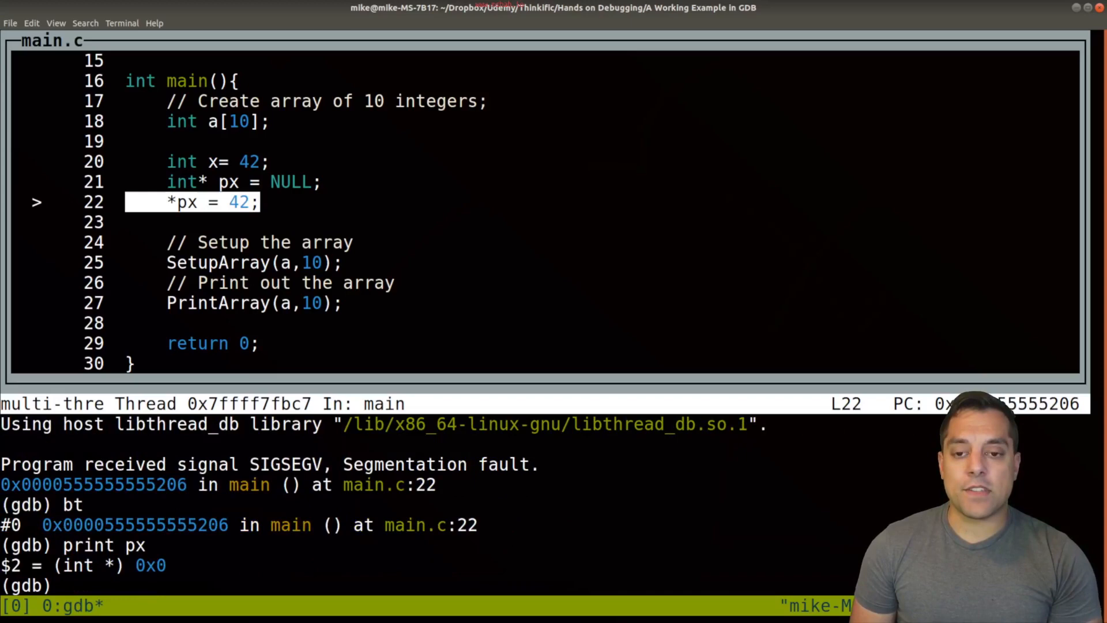
{"action": "type", "text": "star"}
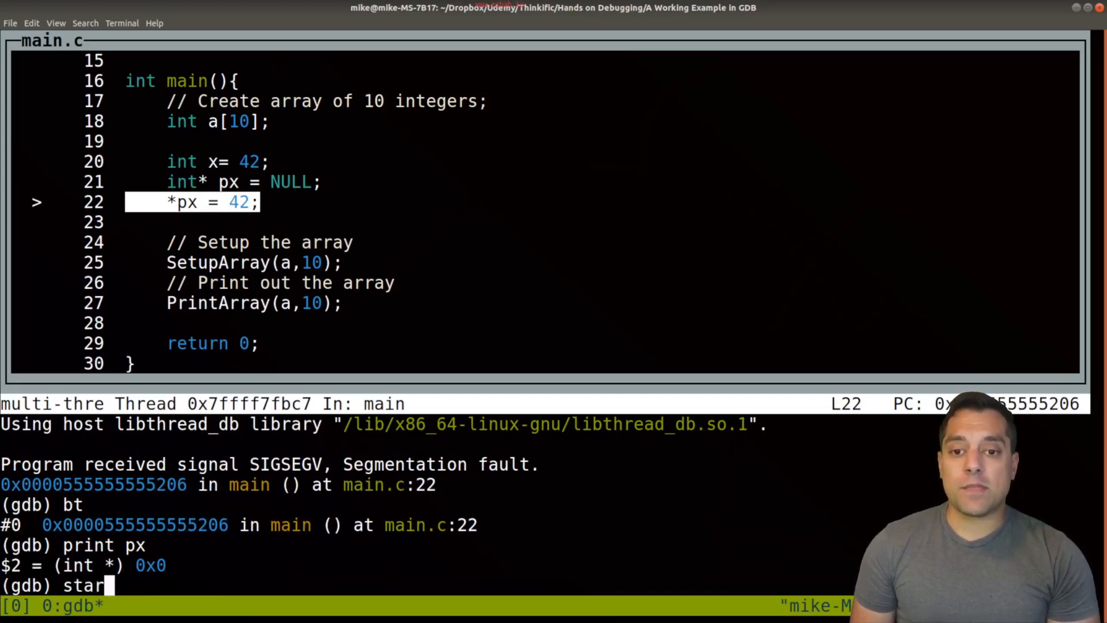
Step: Restart at main, show locals, display px while stepping to line 22, then quit
{"action": "key", "text": "Return"}
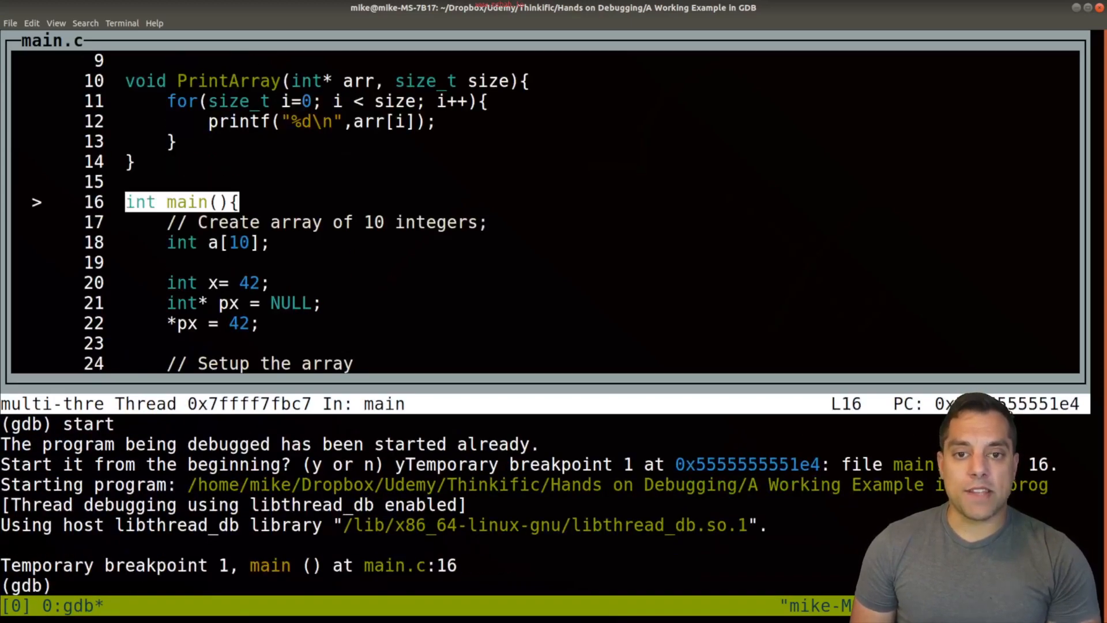
{"action": "type", "text": "info locals"}
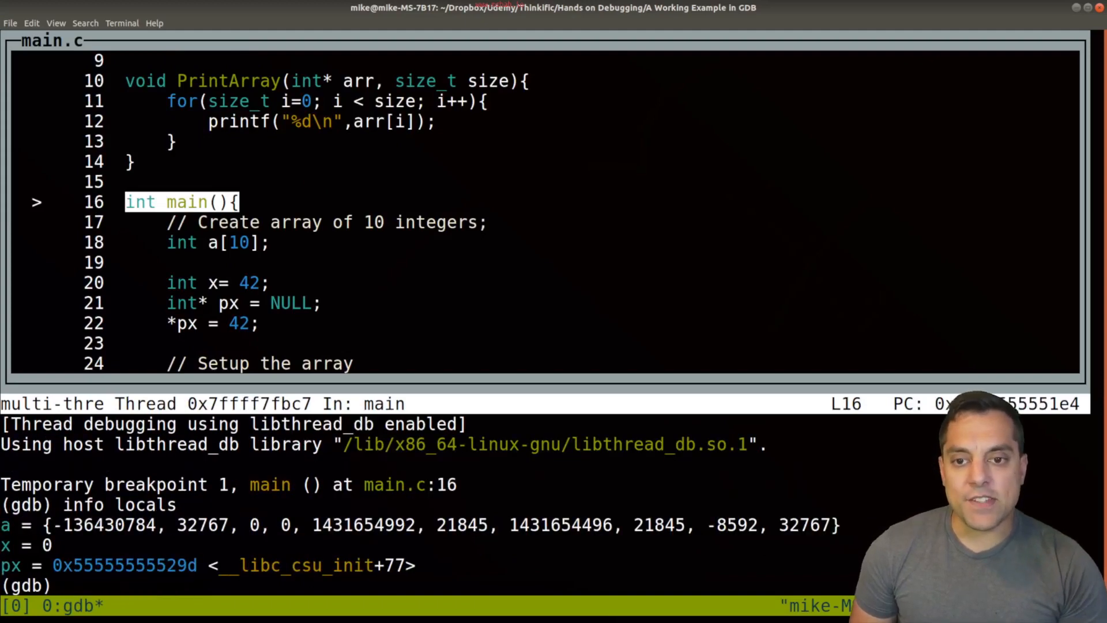
{"action": "type", "text": "display px"}
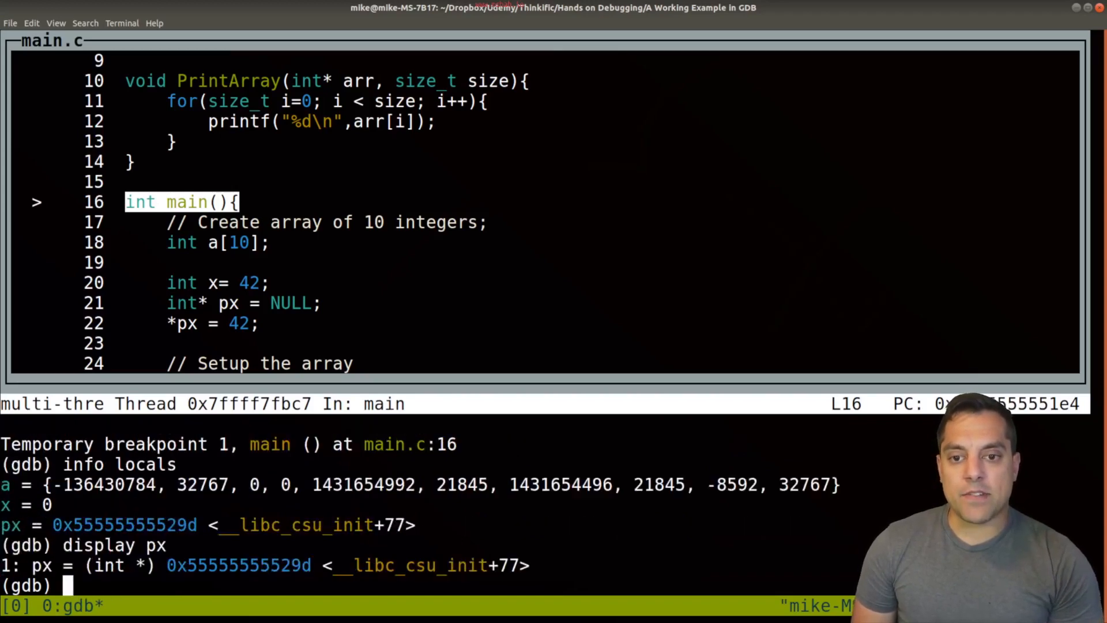
{"action": "type", "text": "n"}
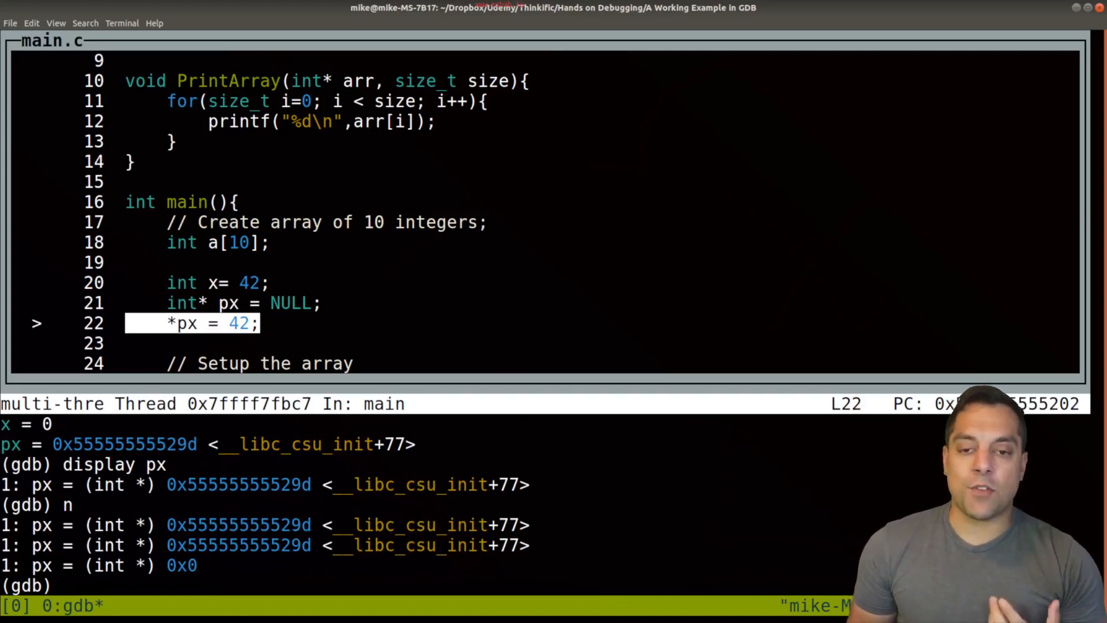
{"action": "type", "text": "y"}
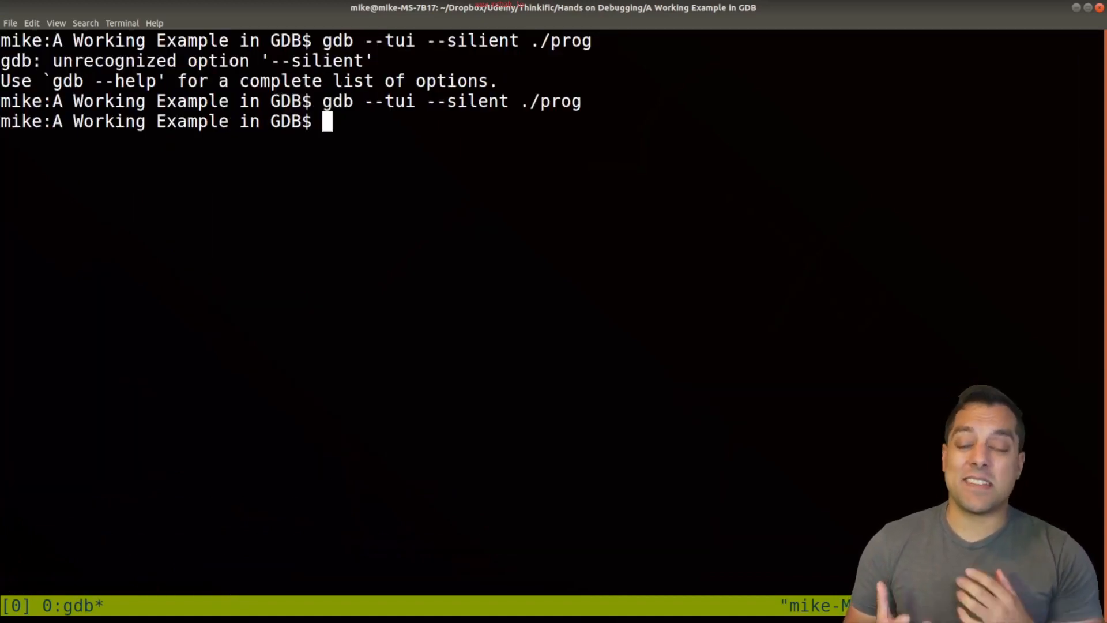
Step: Run ./prog under Valgrind to expose the null-pointer read at main.c line 22
{"action": "type", "text": "valg"}
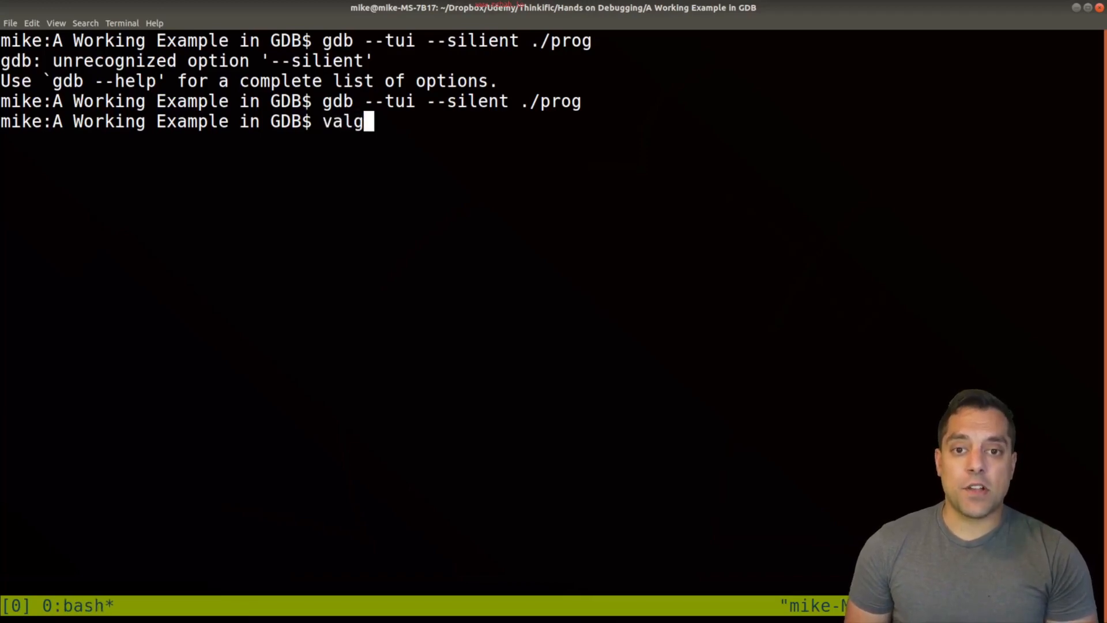
{"action": "type", "text": "rind ./prog"}
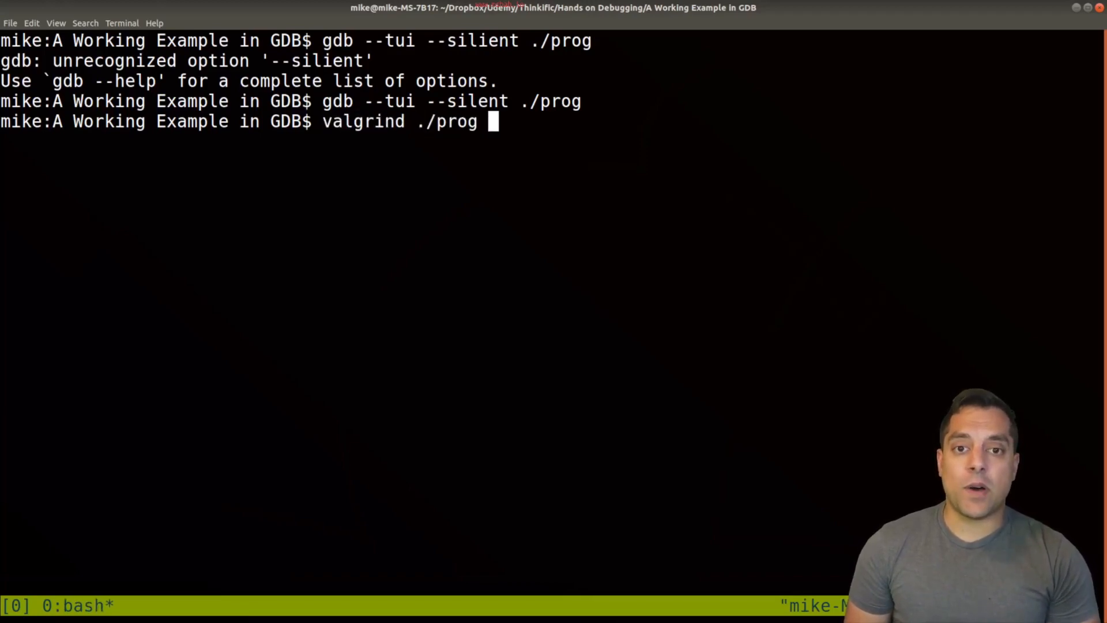
{"action": "key", "text": "Return"}
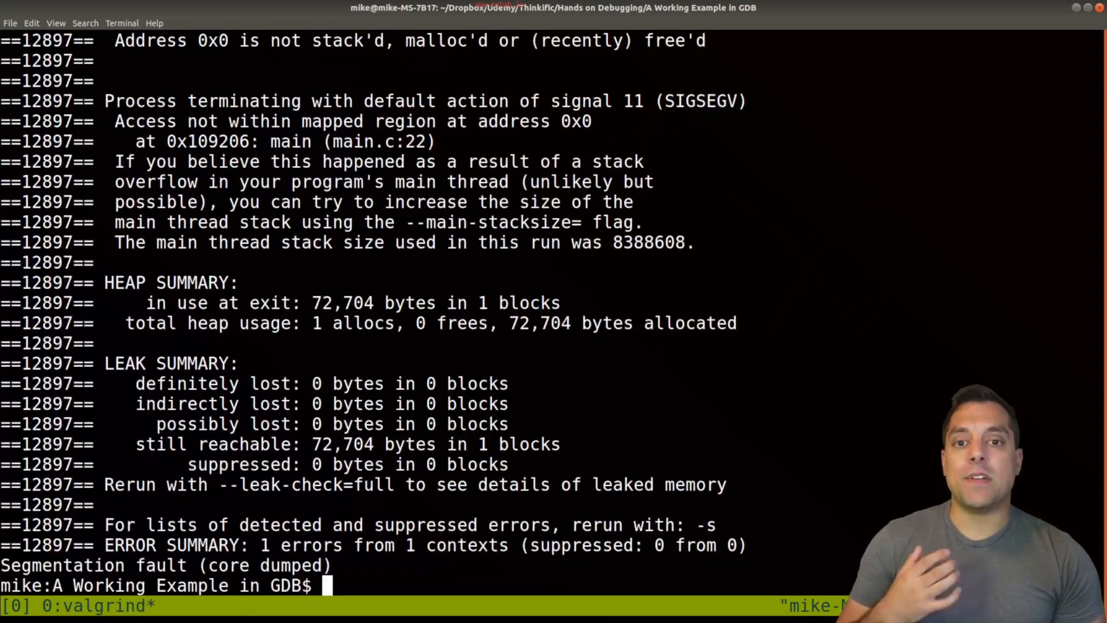